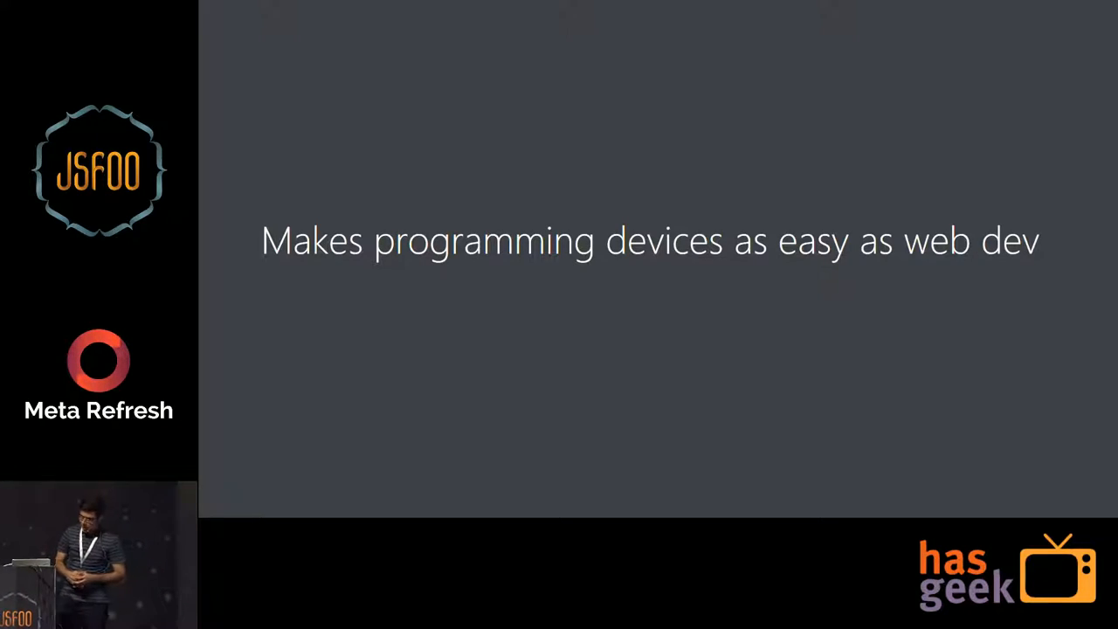
Advance the PowerPoint deck to the Devices and Connections slide
key("Right")
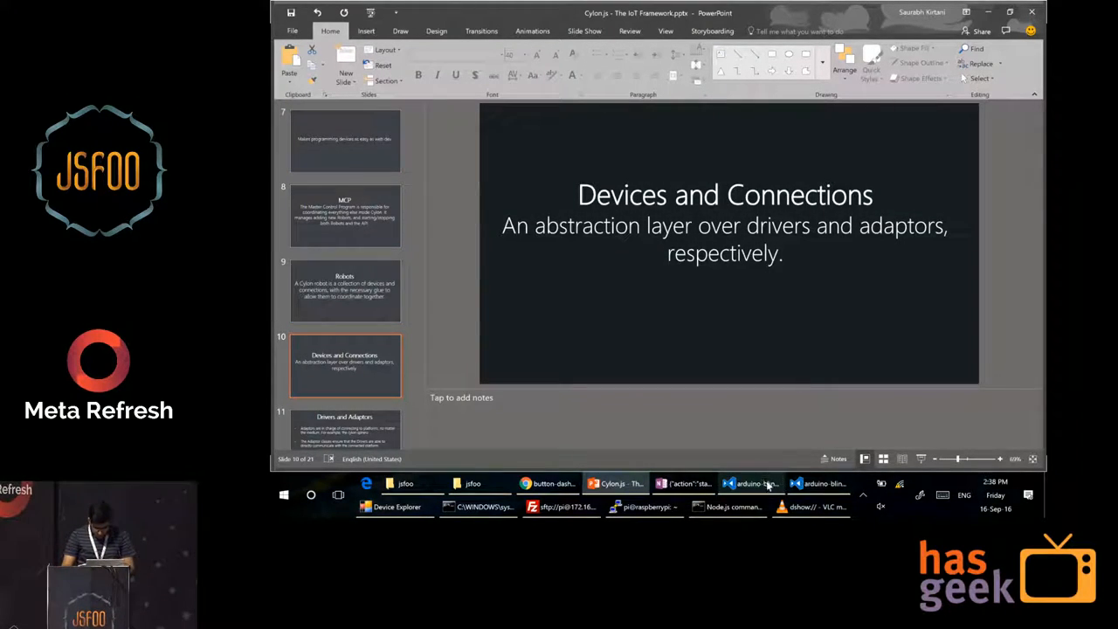
Show arduino-blinky.js in Visual Studio Code with the closing .start(); call highlighted
left_click(751, 482)
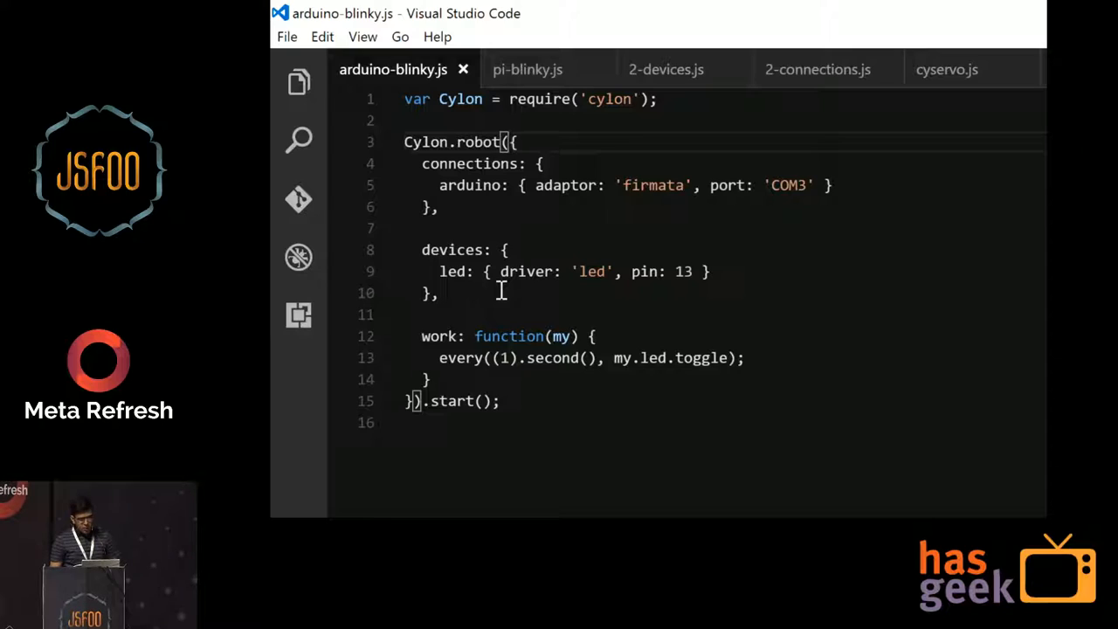
scroll("down", 3)
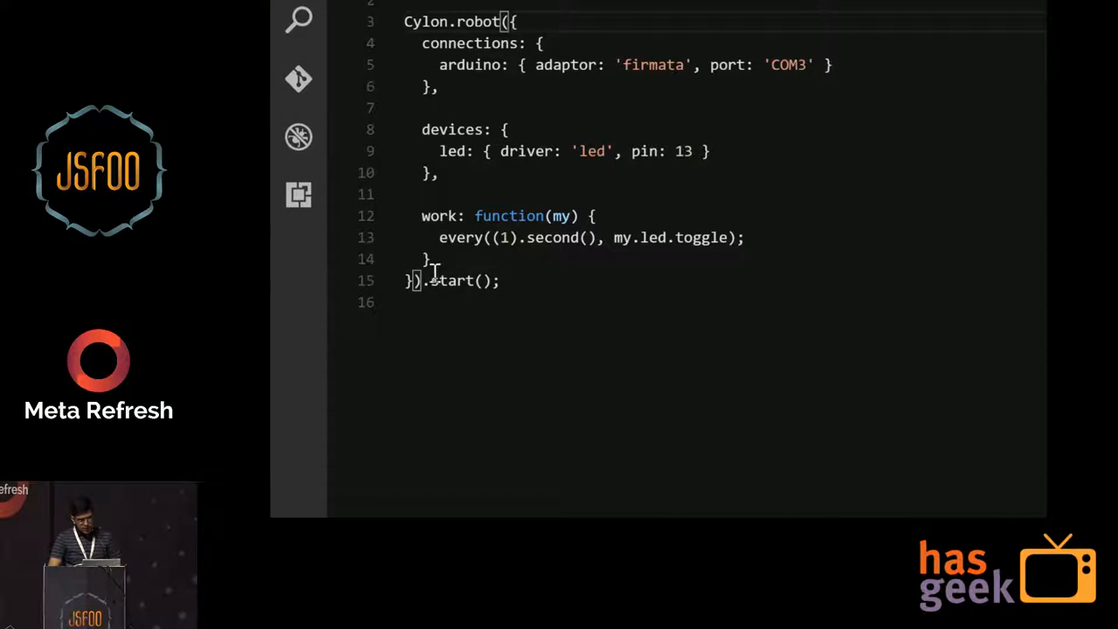
left_click_drag(423, 279, 500, 280)
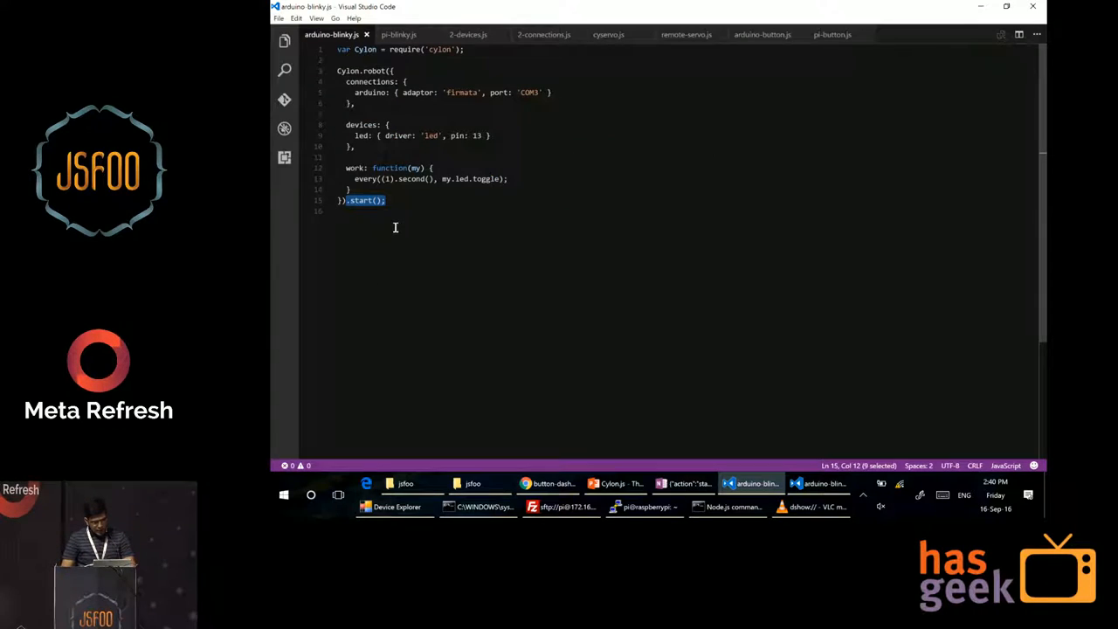
Show pi-blinky.js, the raspi adaptor version toggling the pin 11 LED
left_click(399, 35)
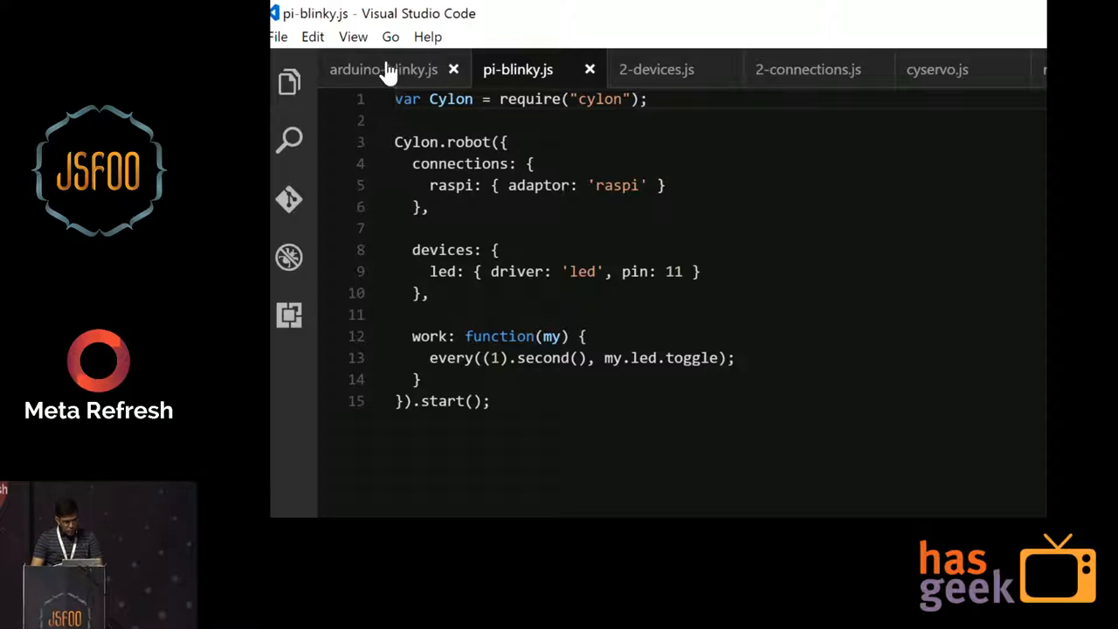
Run node arduino-blinky.js in the Node.js prompt and bring up the recorded hardware demo in VLC
left_click(383, 70)
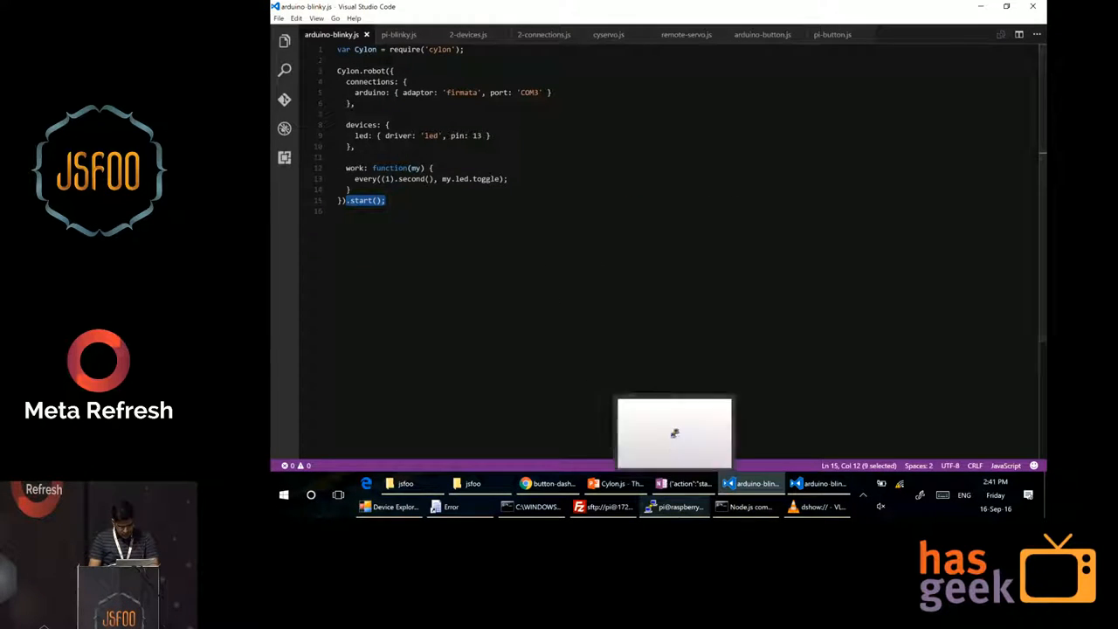
left_click(747, 506)
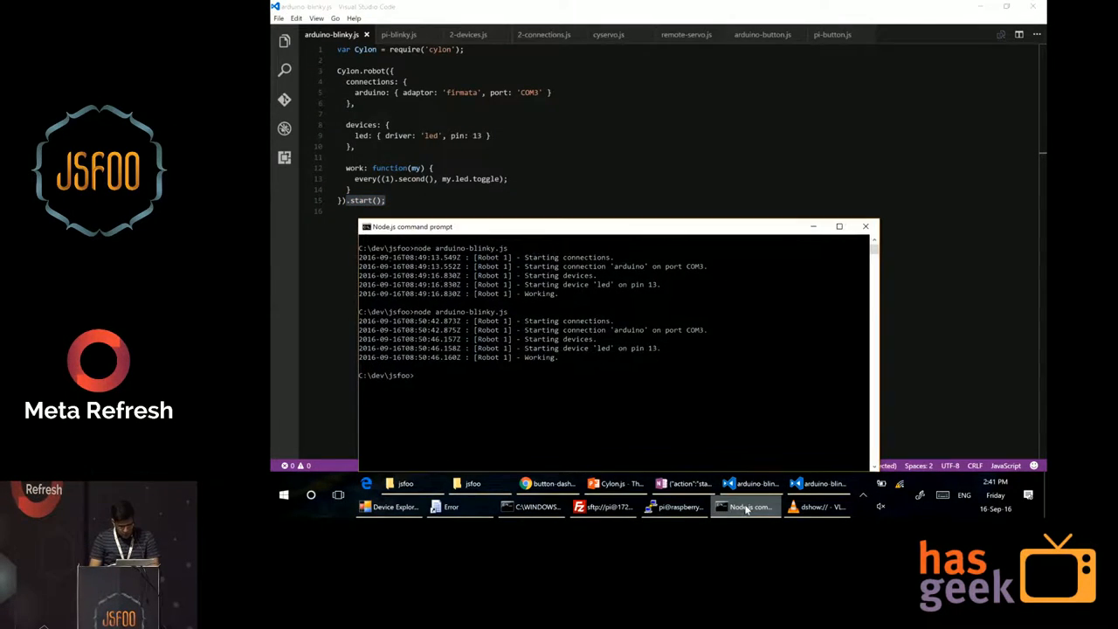
type("node arduino-blinky.js")
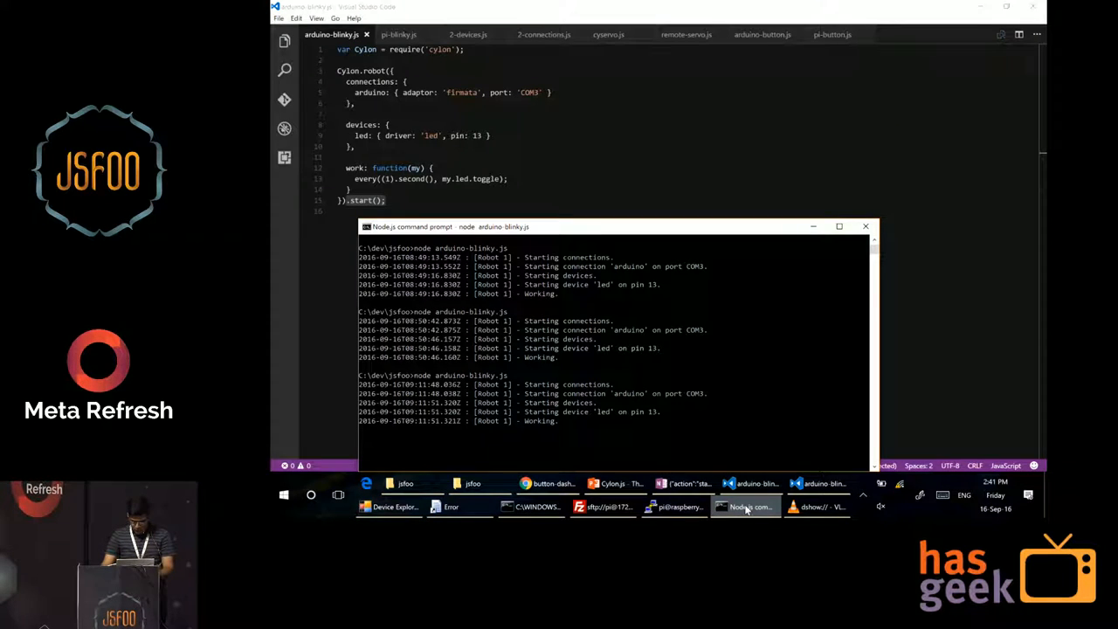
left_click(817, 506)
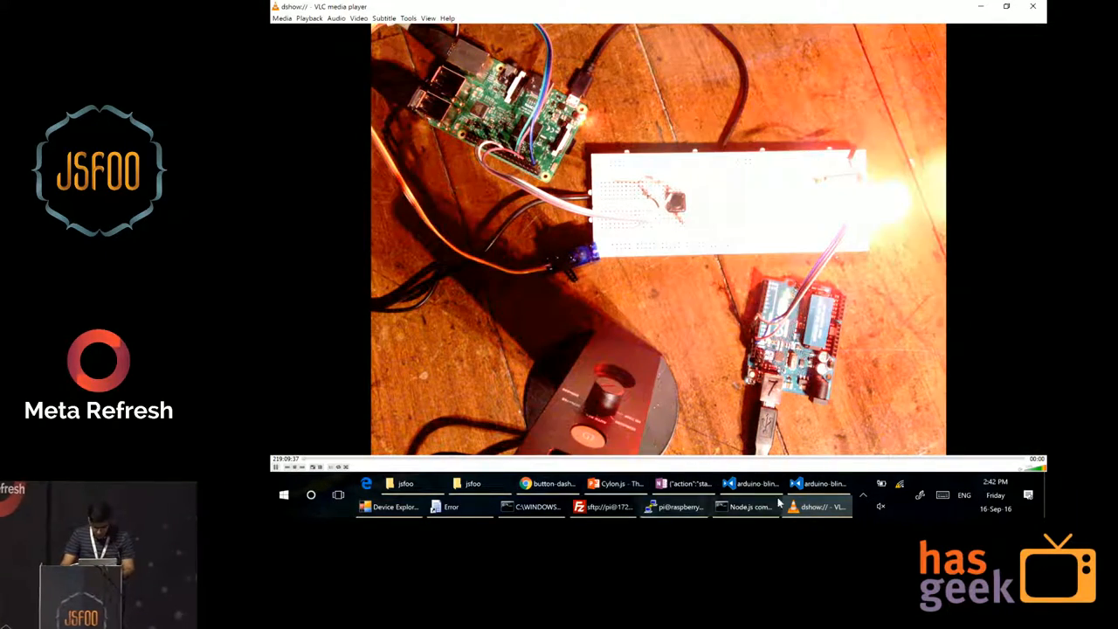
Play the VLC demo clip of the Raspberry Pi and Arduino blinking the LED
left_click(744, 506)
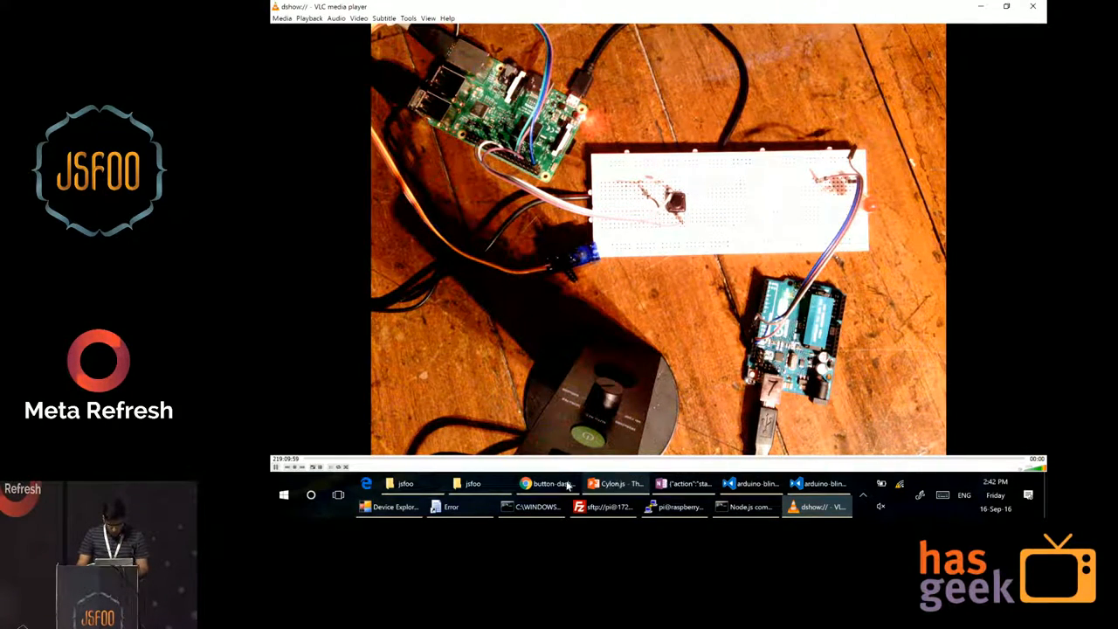
Show 2-devices.js, where a pin 7 button toggles the pin 11 LED
left_click(752, 482)
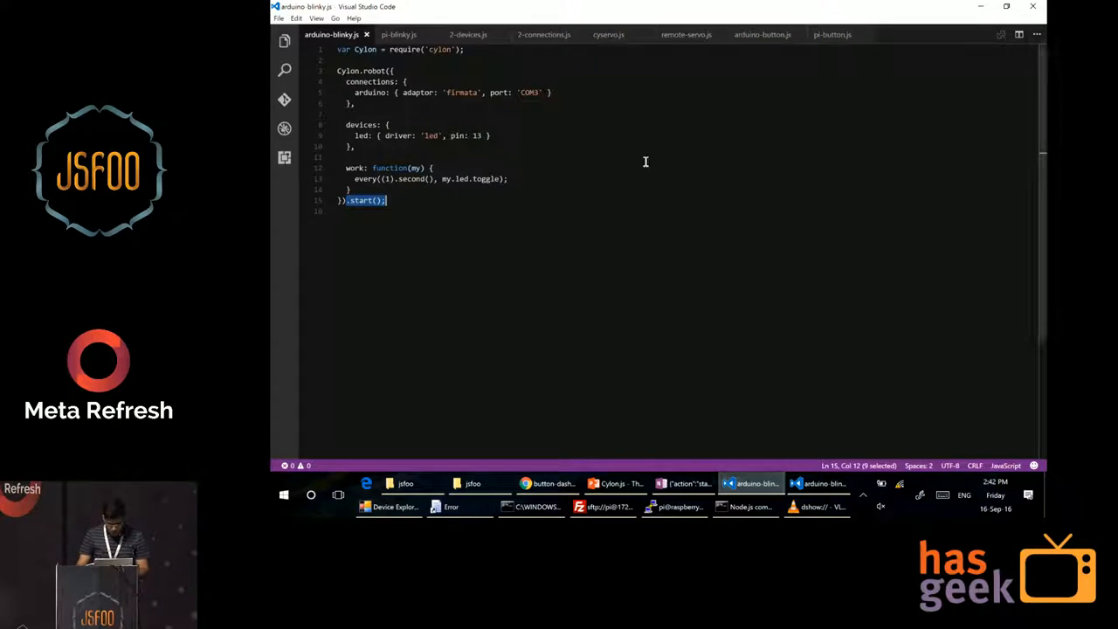
mouse_move(472, 38)
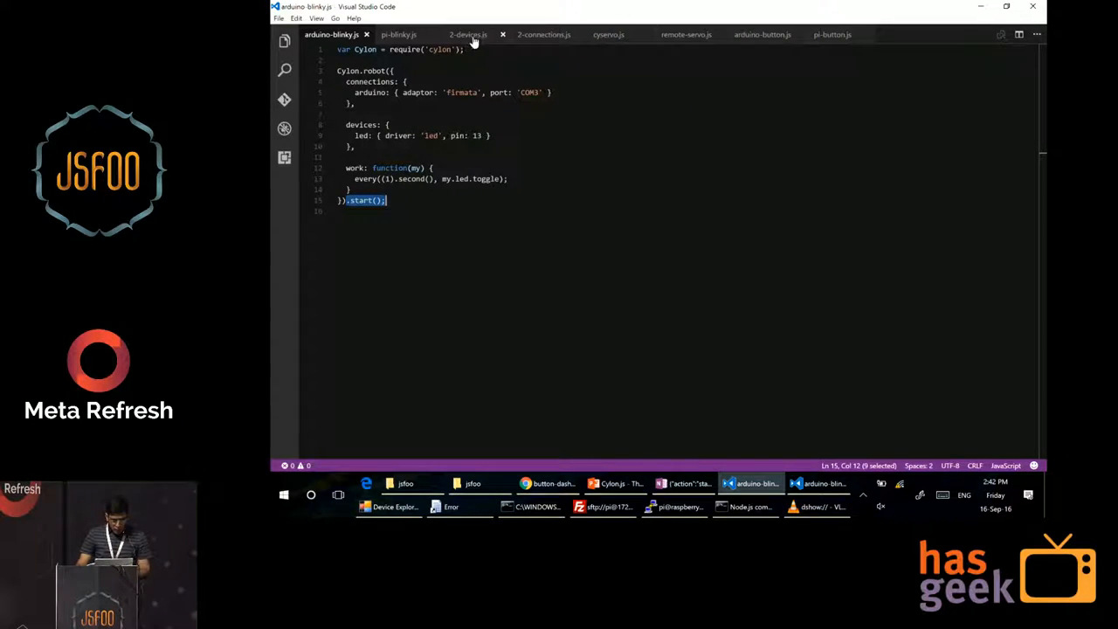
left_click(469, 35)
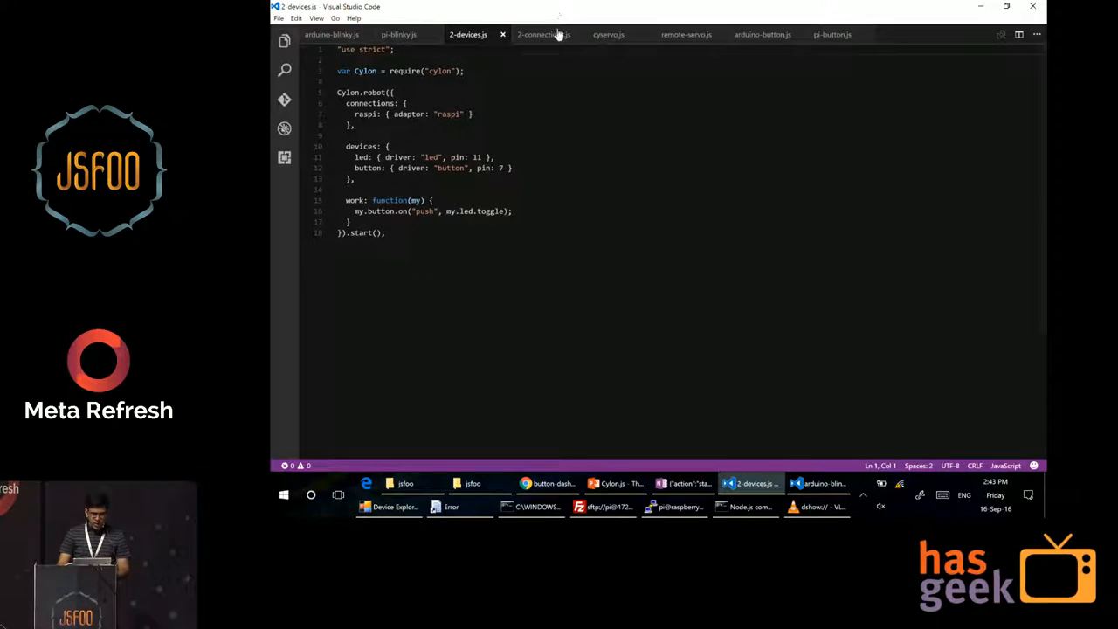
Show 2-connections.js, lighting the Arduino pin 13 LED when Leap Motion sees hands
left_click(542, 35)
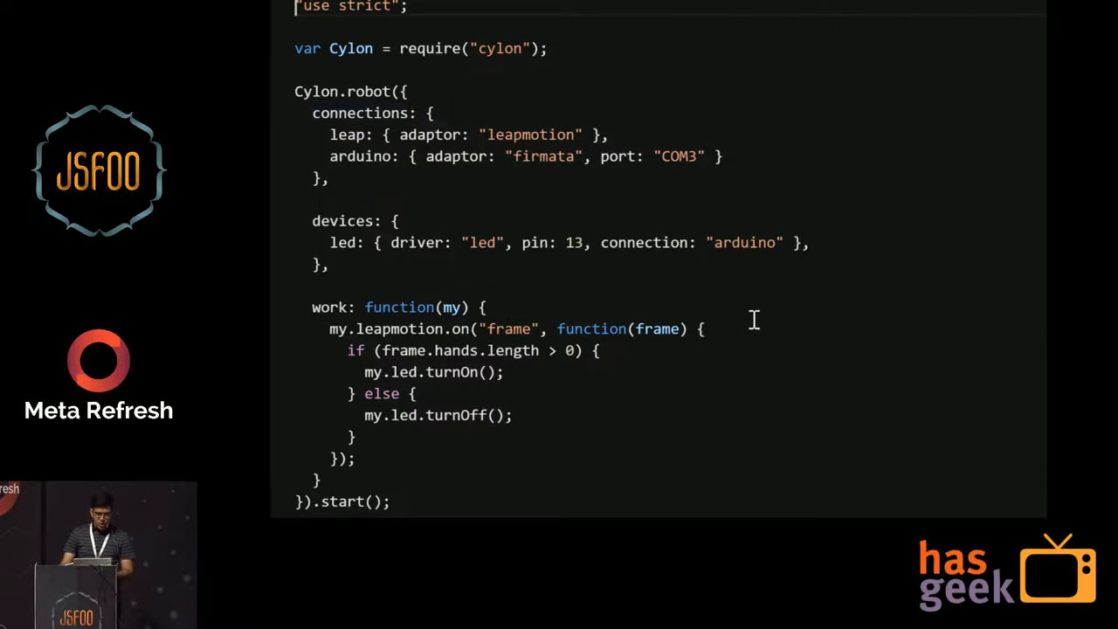
mouse_move(894, 269)
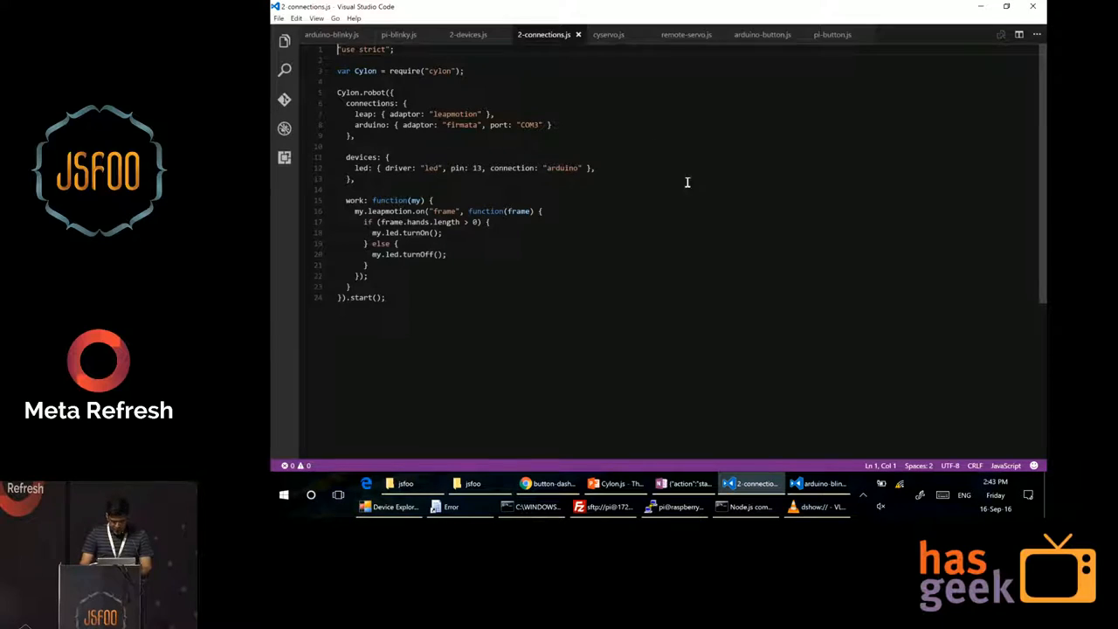
mouse_move(730, 408)
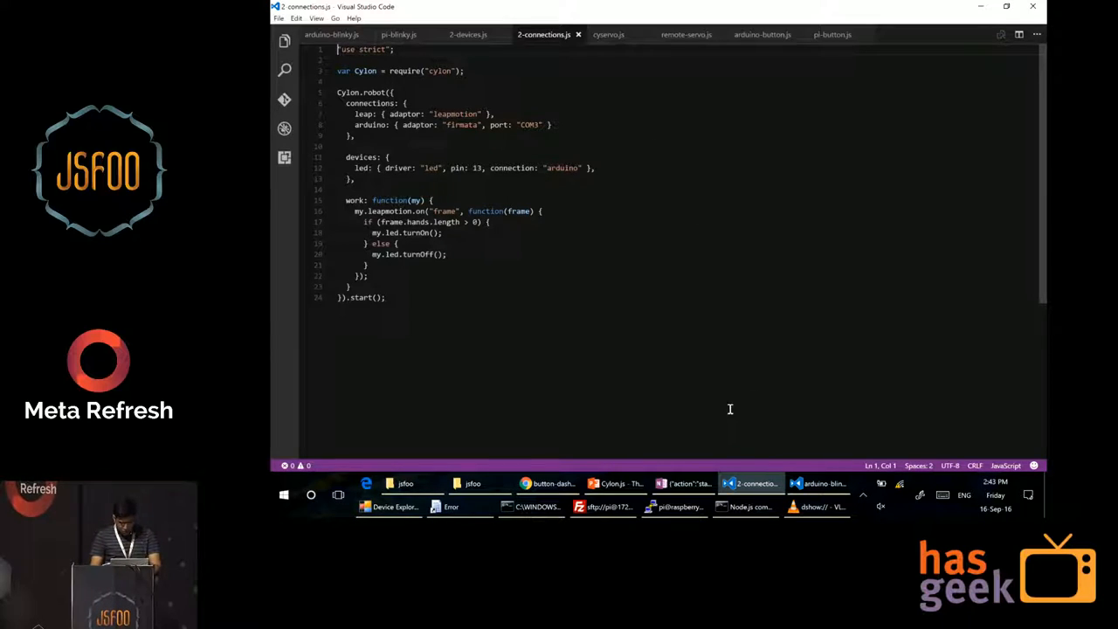
Return to the Cylon.js presentation and move to the Interacting remotely slide
left_click(611, 482)
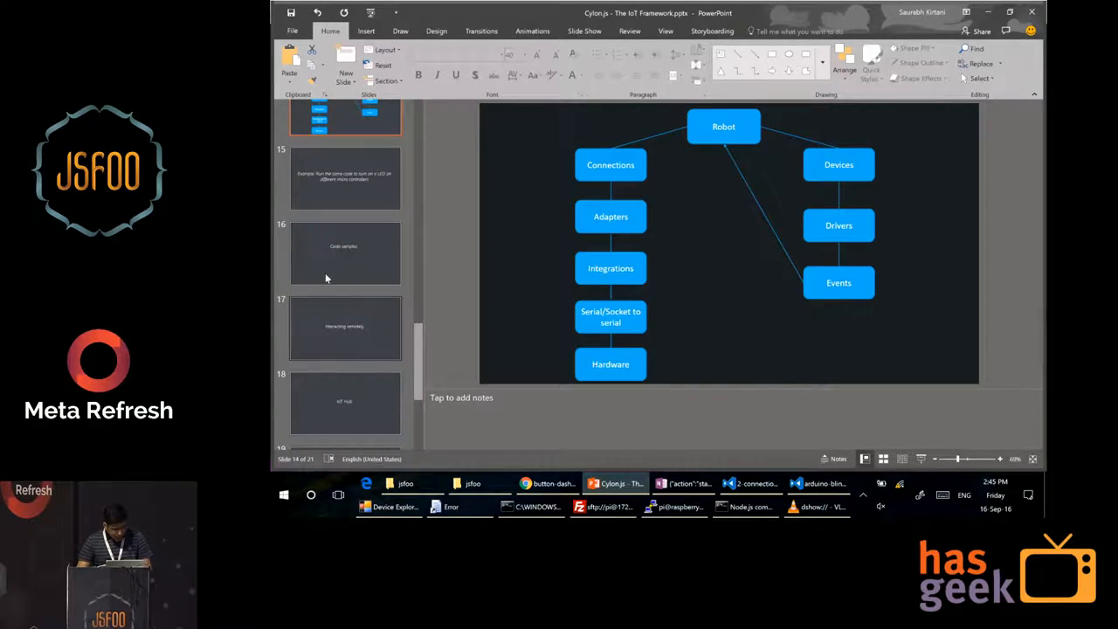
left_click(346, 329)
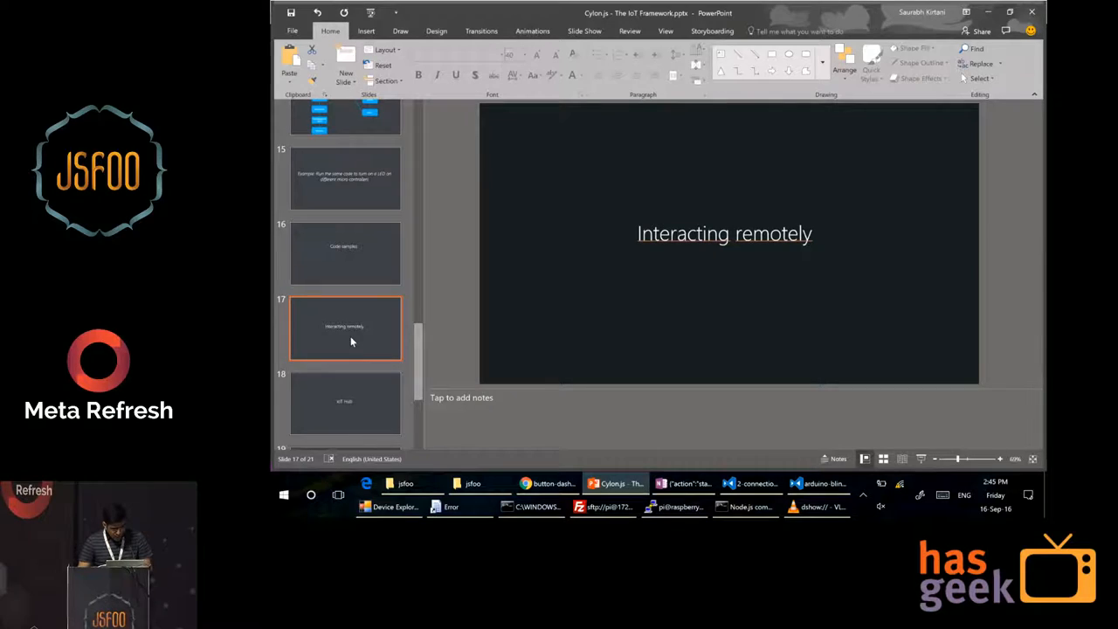
Show remote-servo.js, driving a pin 11 servo from Azure IoT Hub messages
left_click(752, 482)
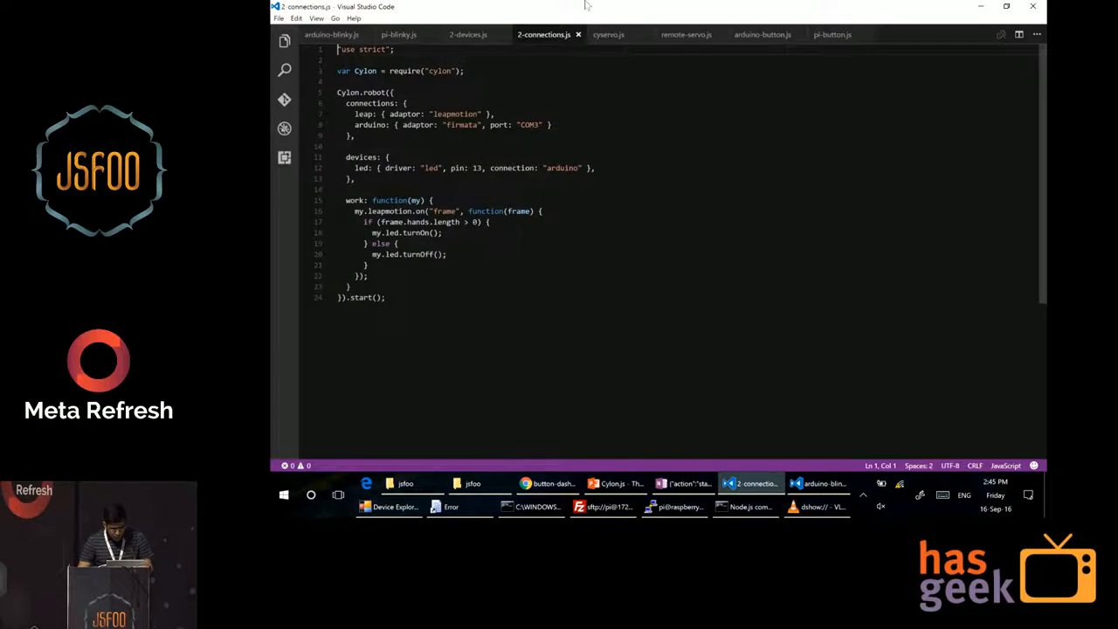
left_click(685, 35)
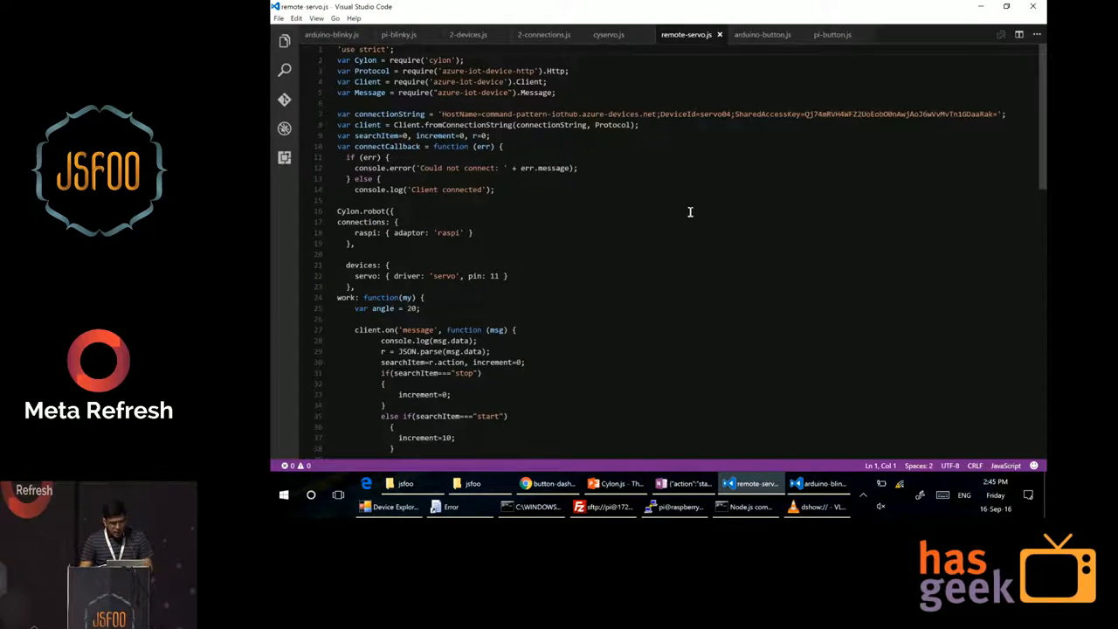
mouse_move(677, 231)
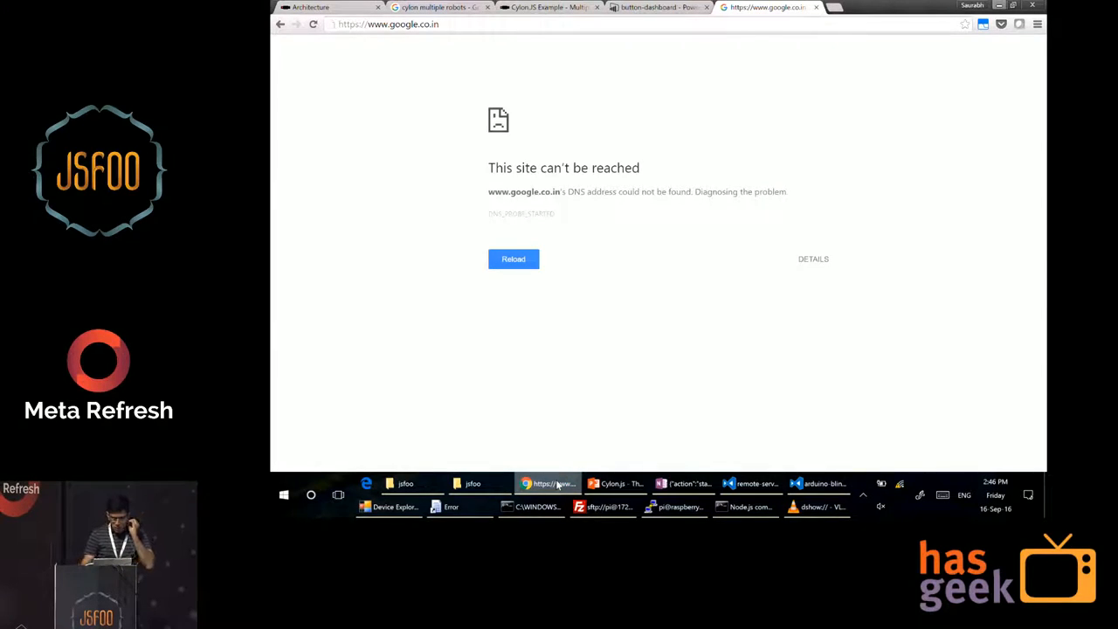
Retry the Google page in Chrome and open the jsfoo project folder in File Explorer
left_click(514, 259)
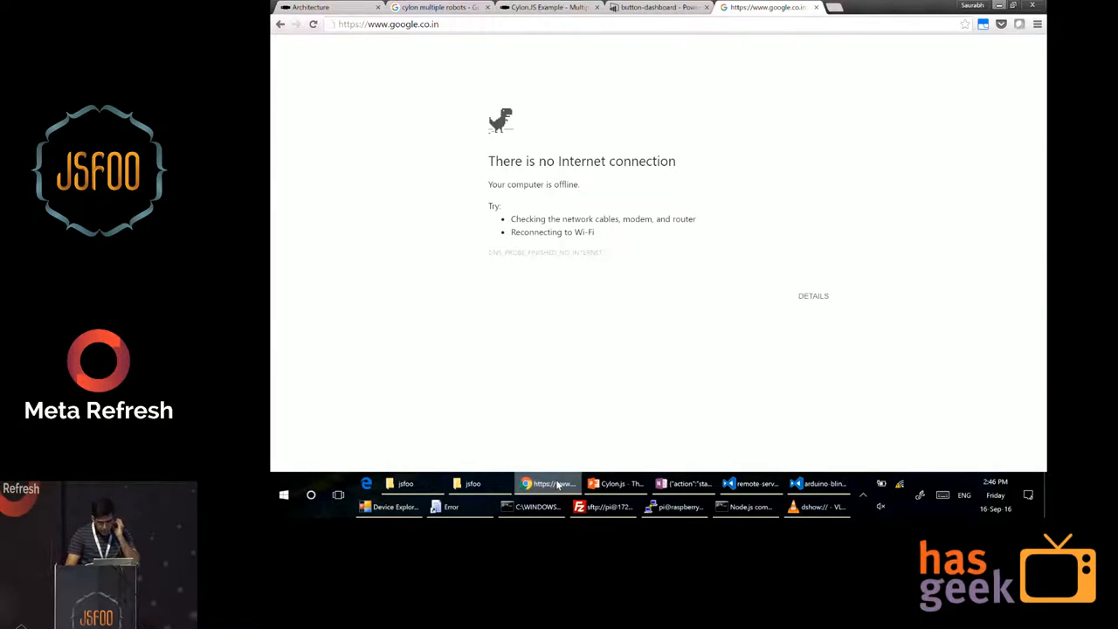
left_click(313, 24)
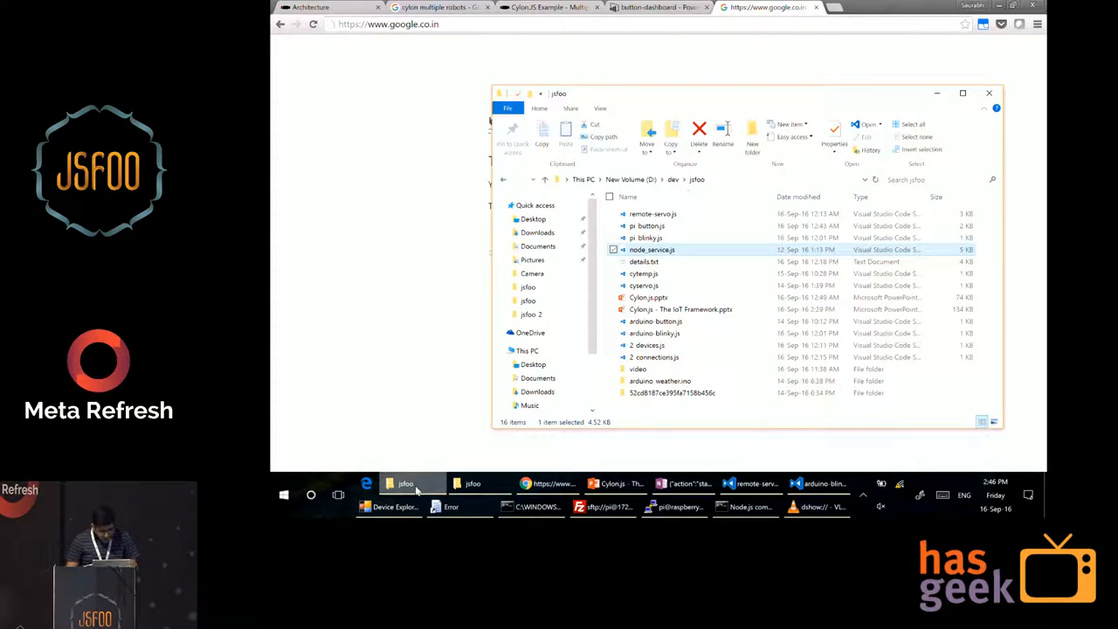
Play remote servo.mp4 from the jsfoo video folder in Movies & TV
left_click(638, 369)
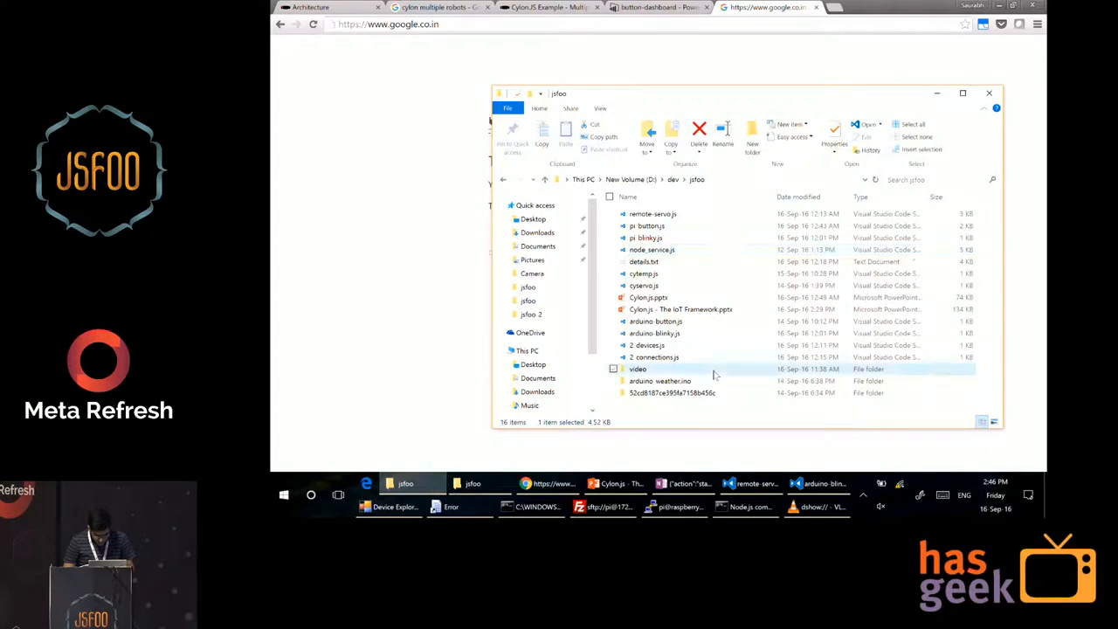
double_click(637, 368)
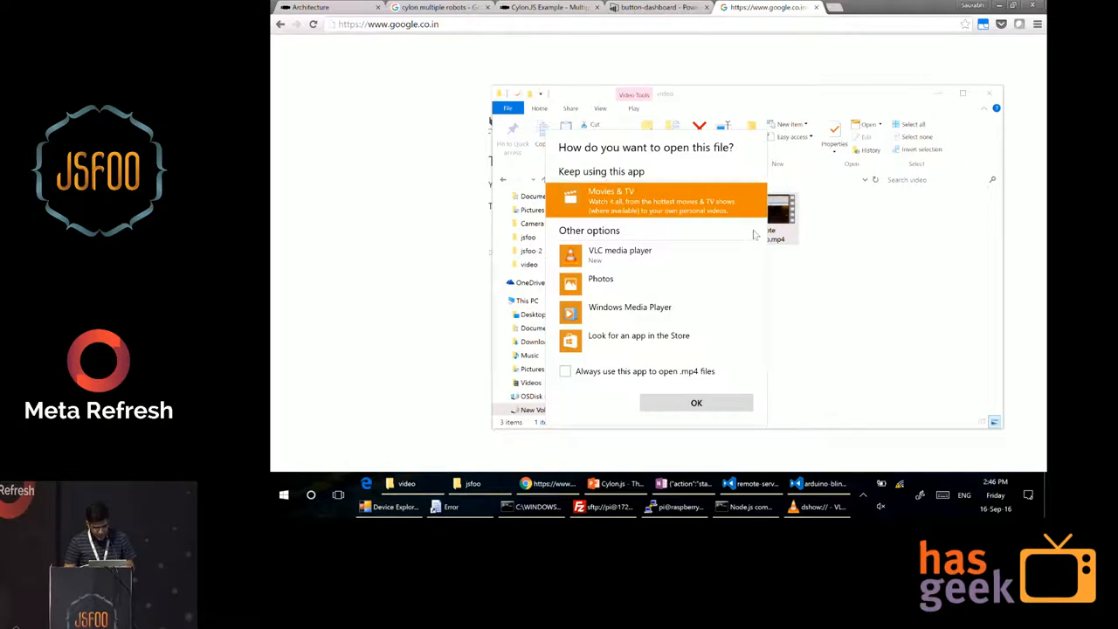
left_click(695, 402)
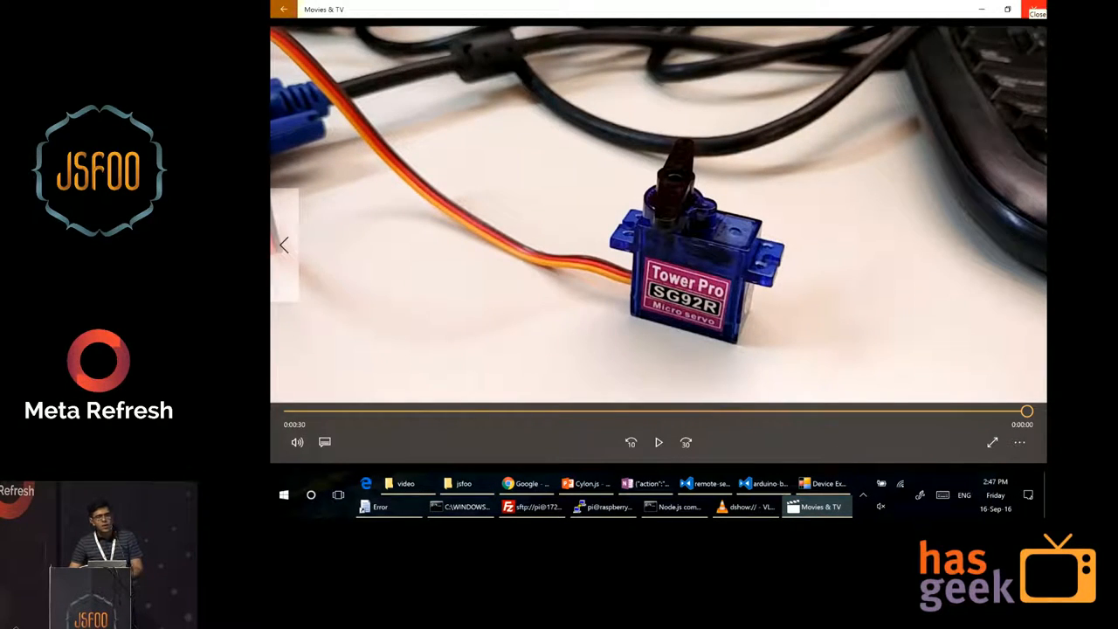
Close the servo video, review the old Pi terminal session, and launch a new PuTTY configuration
left_click(1038, 11)
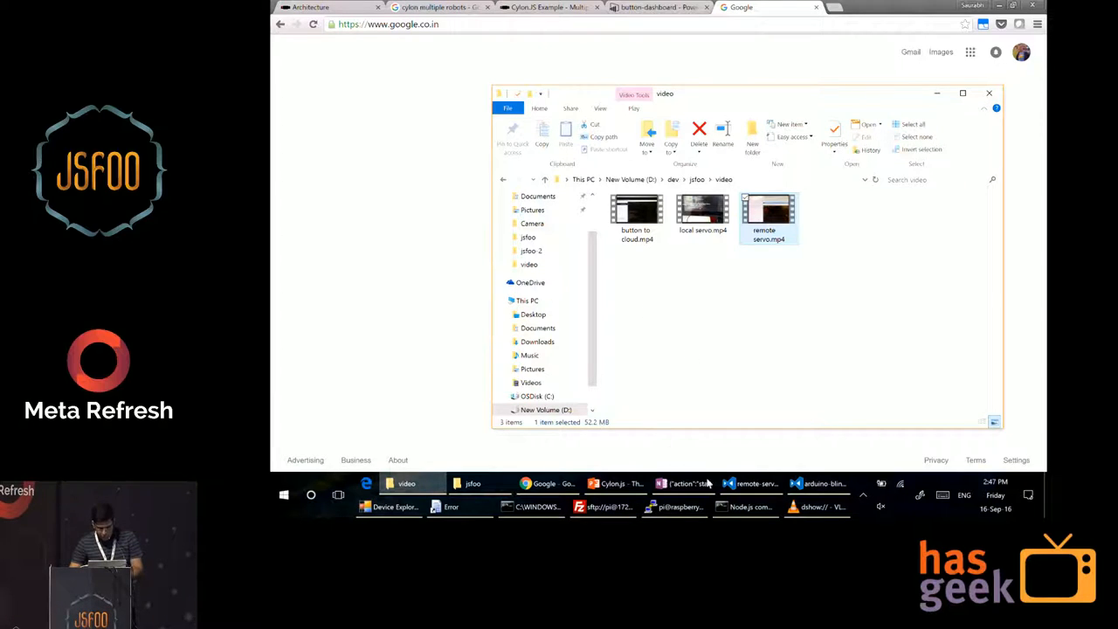
left_click(674, 507)
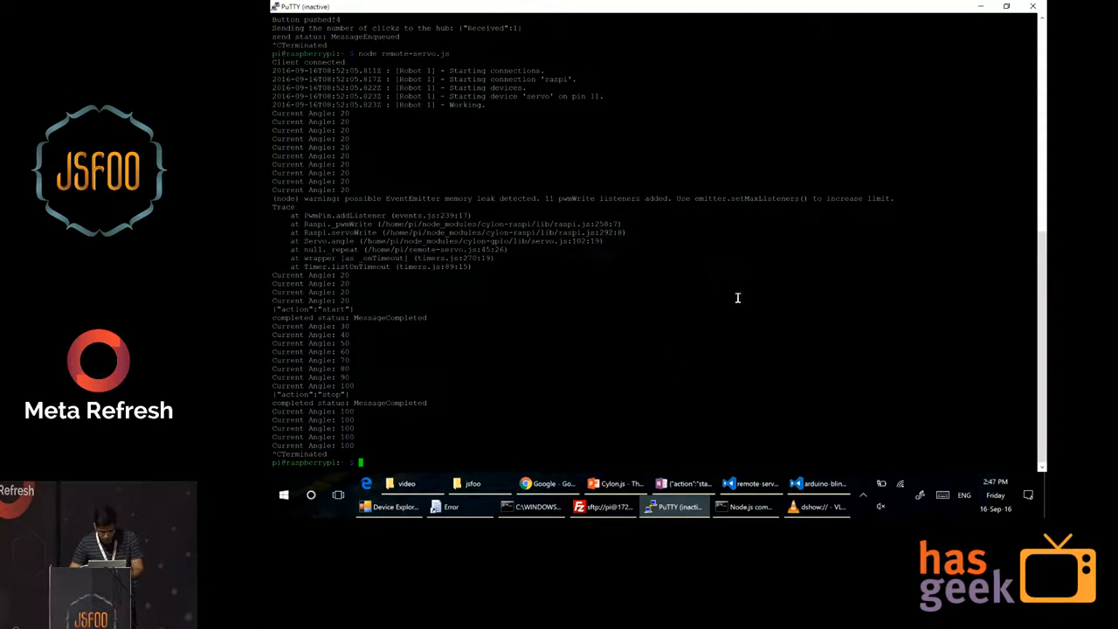
mouse_move(538, 417)
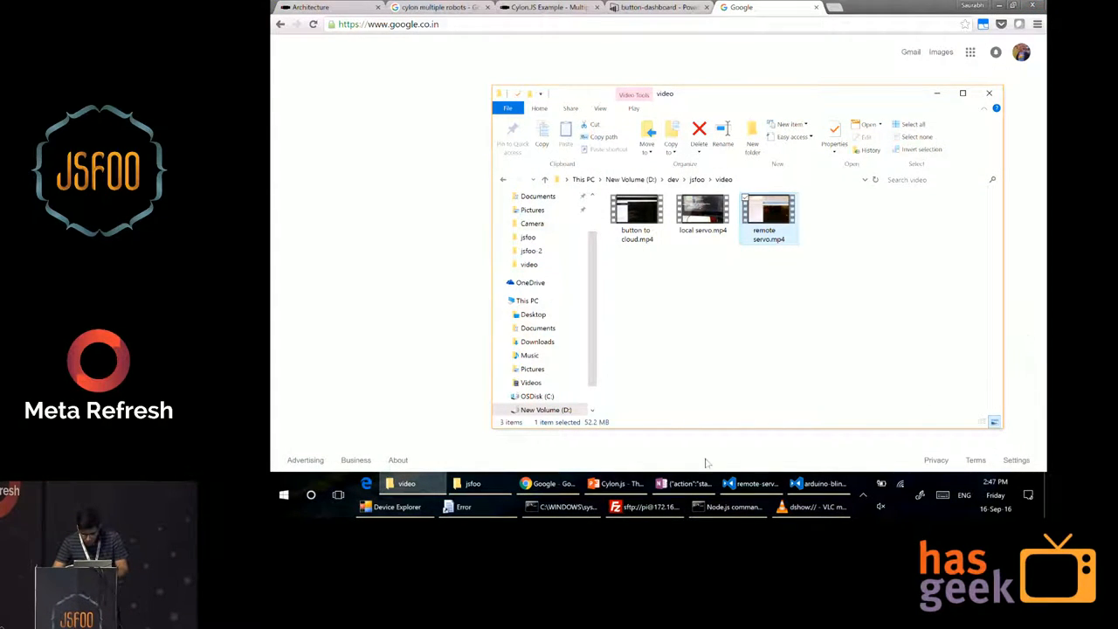
left_click(727, 506)
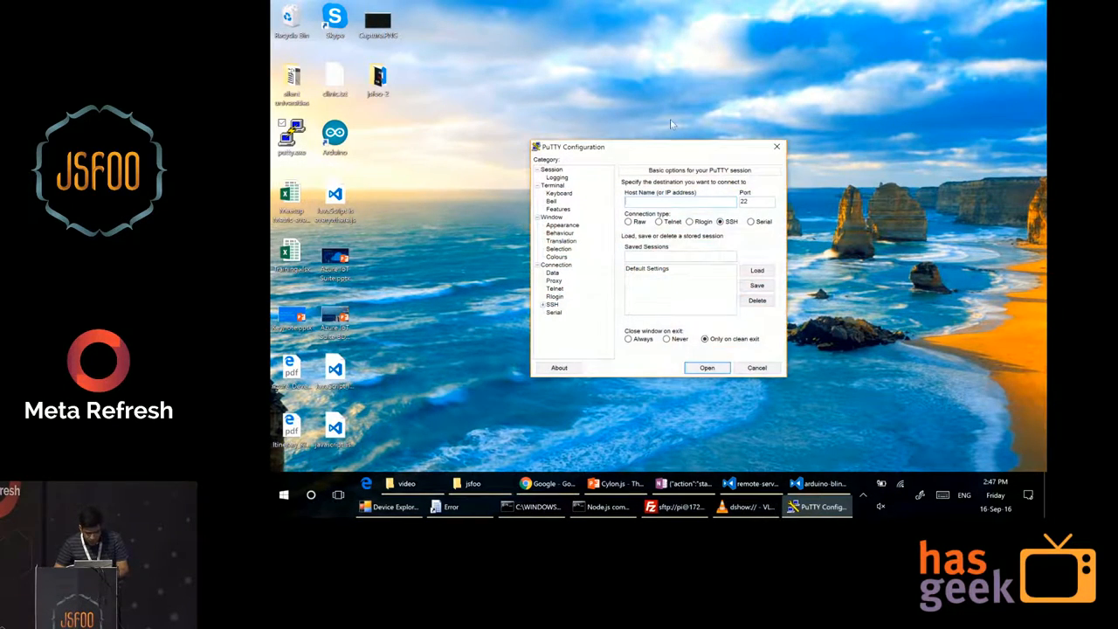
Connect over SSH to the Raspberry Pi at 172.16.19.163 and log in as pi
left_click(531, 506)
type("172.16.19.163")
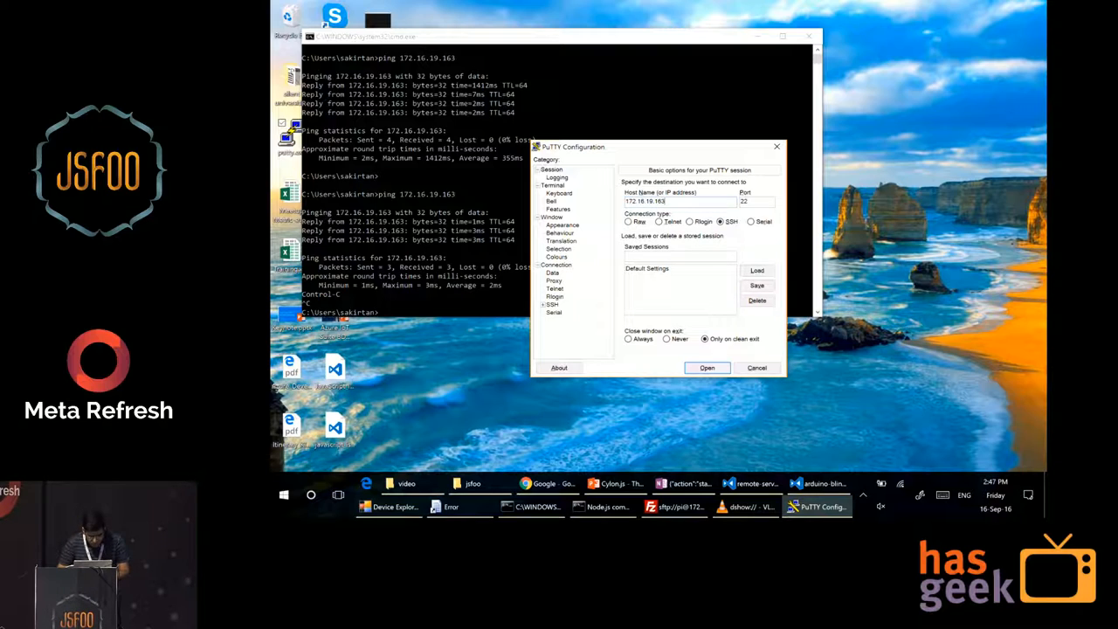
left_click(706, 367)
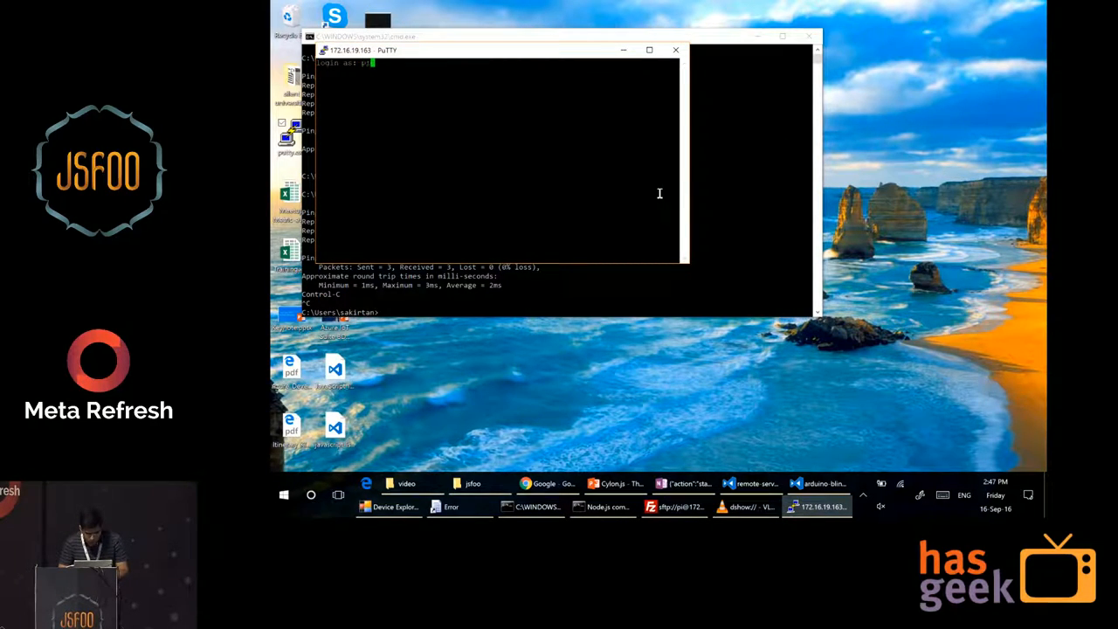
type("pi")
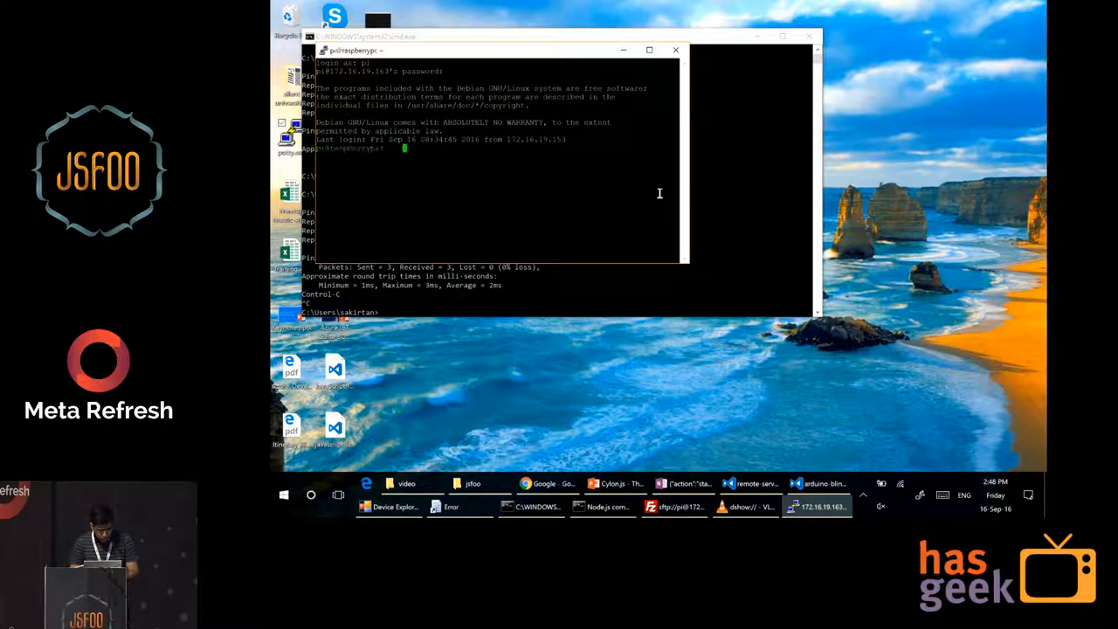
type("sudo shutdown")
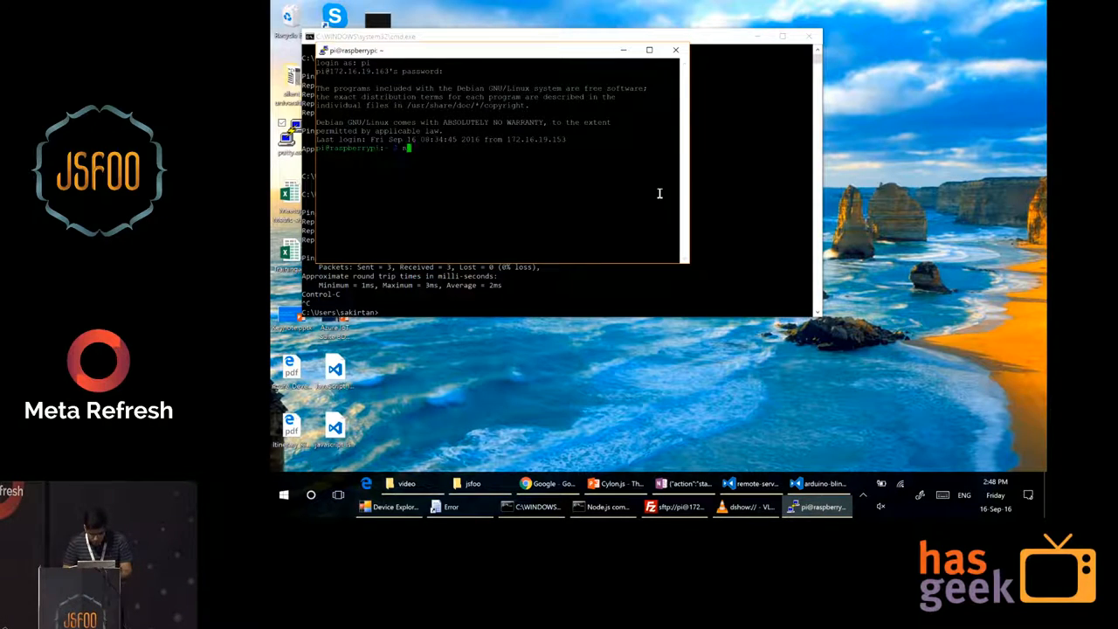
Run node remote-servo.js on the Pi so it logs the servo's current angle of 20
type("node remote-servo.js")
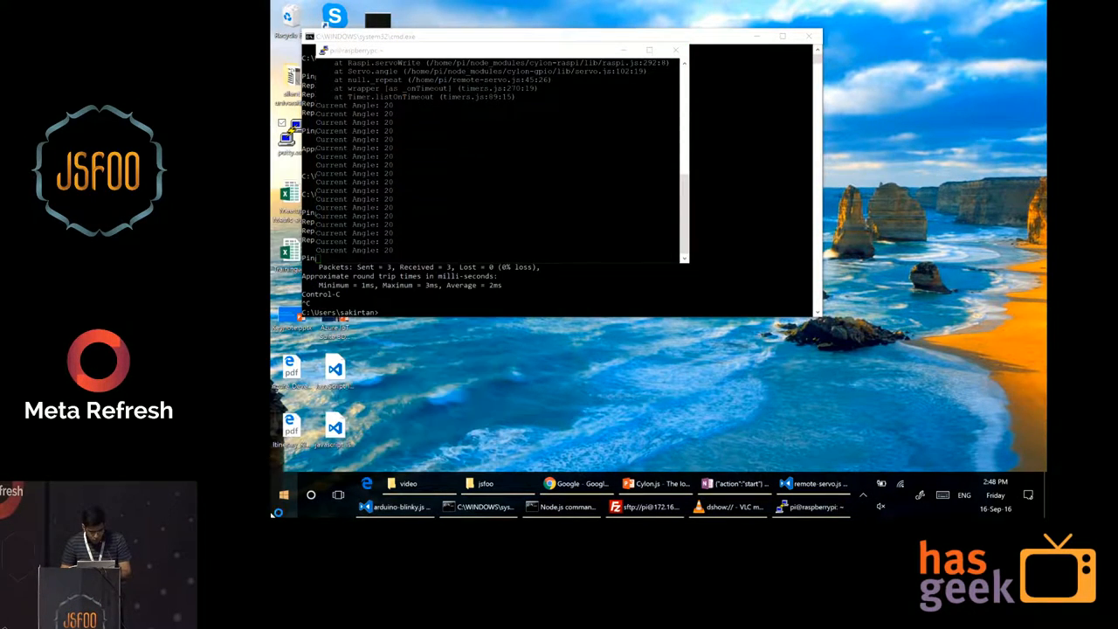
left_click(810, 507)
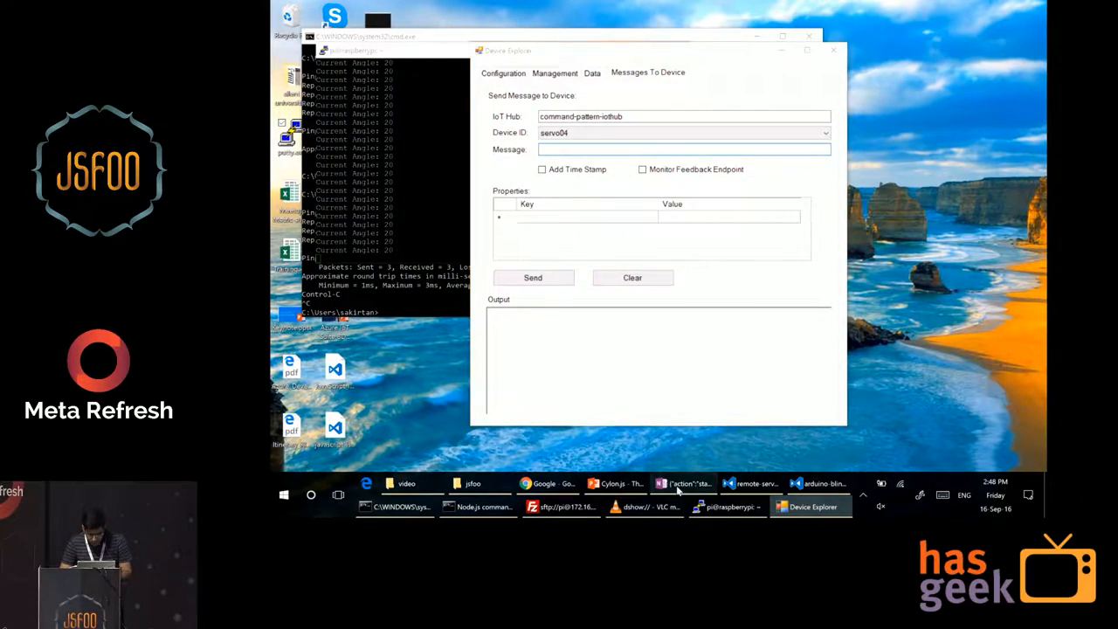
Send {"action":"start"} to device servo04 and watch the Pi log sweep the servo angles
left_click(685, 482)
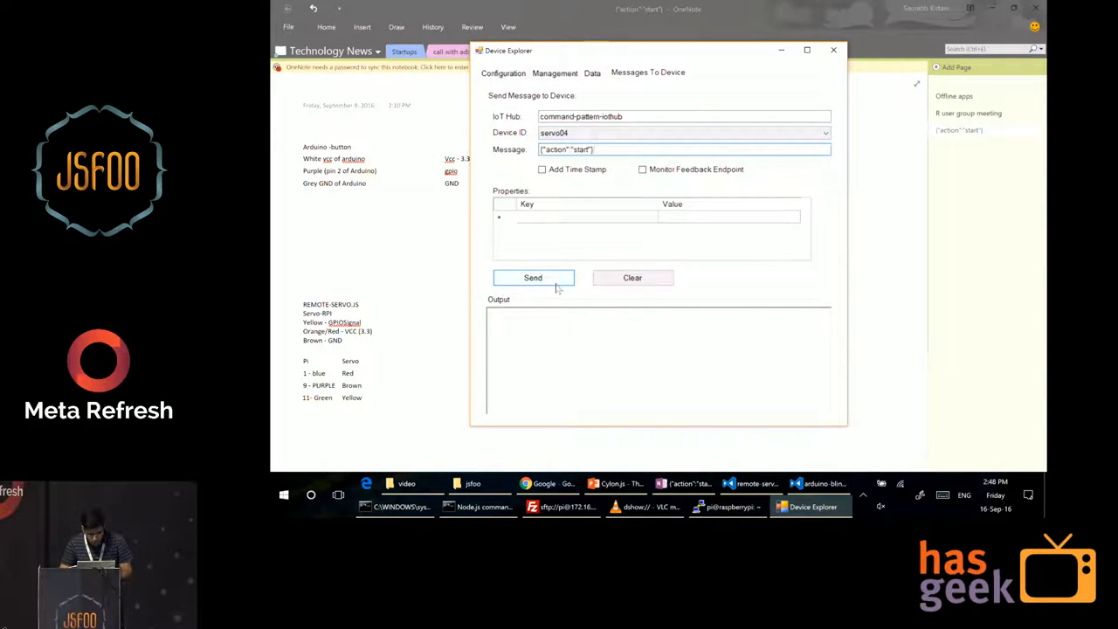
left_click(533, 276)
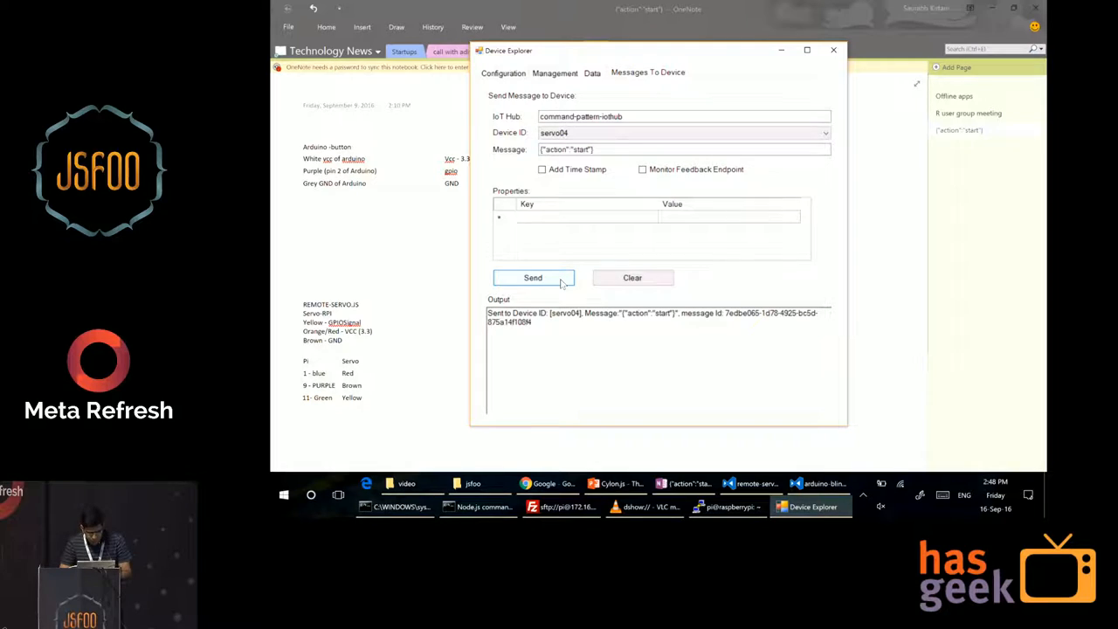
left_click(533, 276)
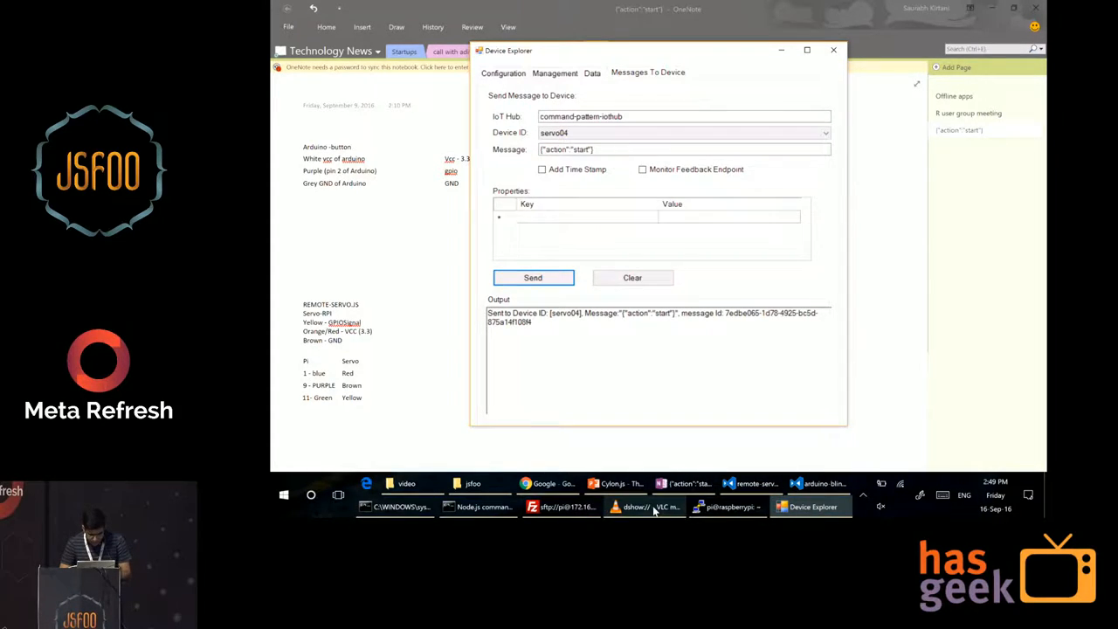
left_click(645, 507)
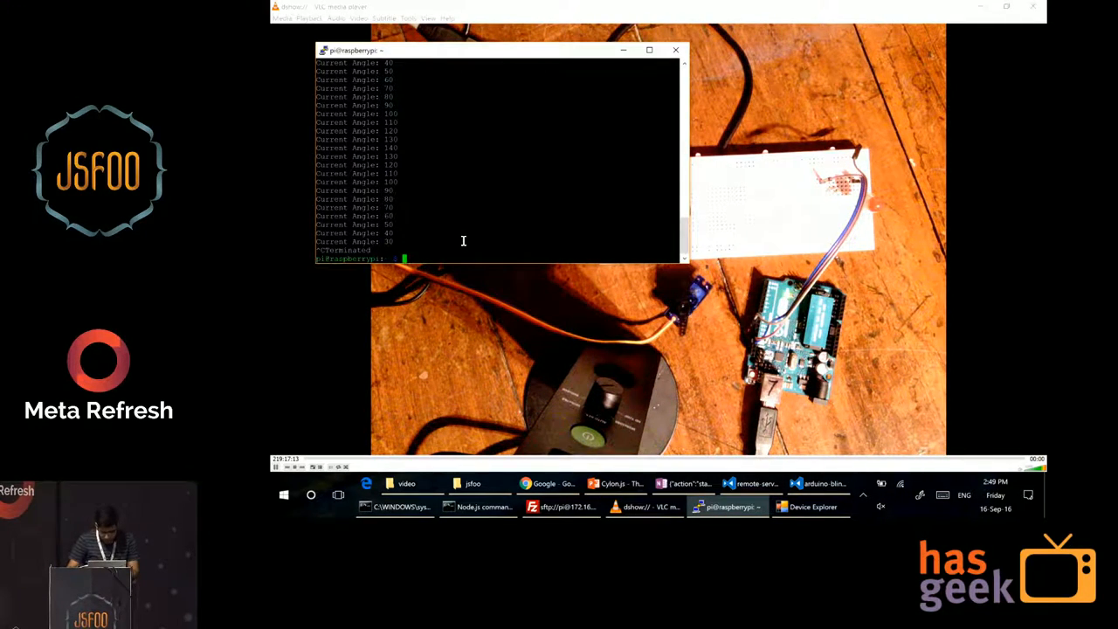
List the Pi's project files with ls and start node pi-button.js
type("node")
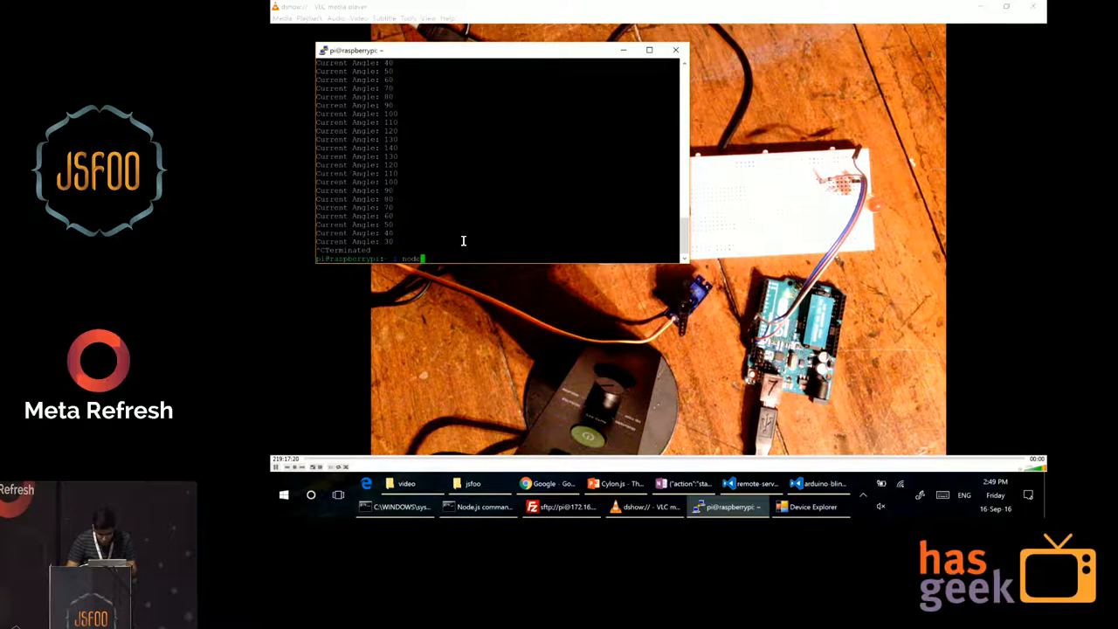
type("ls")
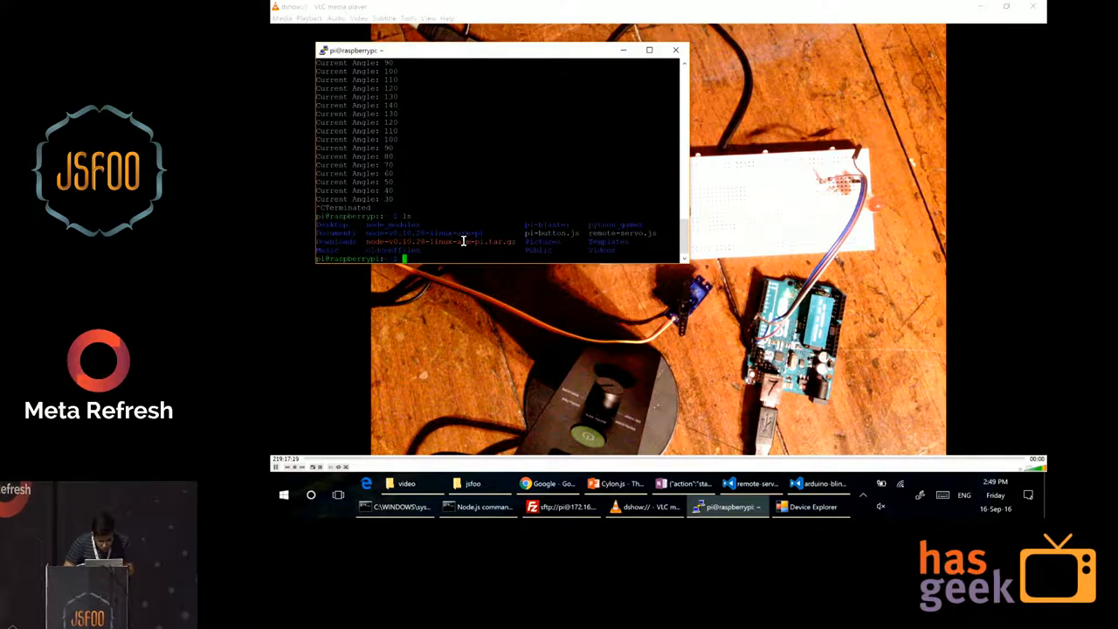
type("node pi-b")
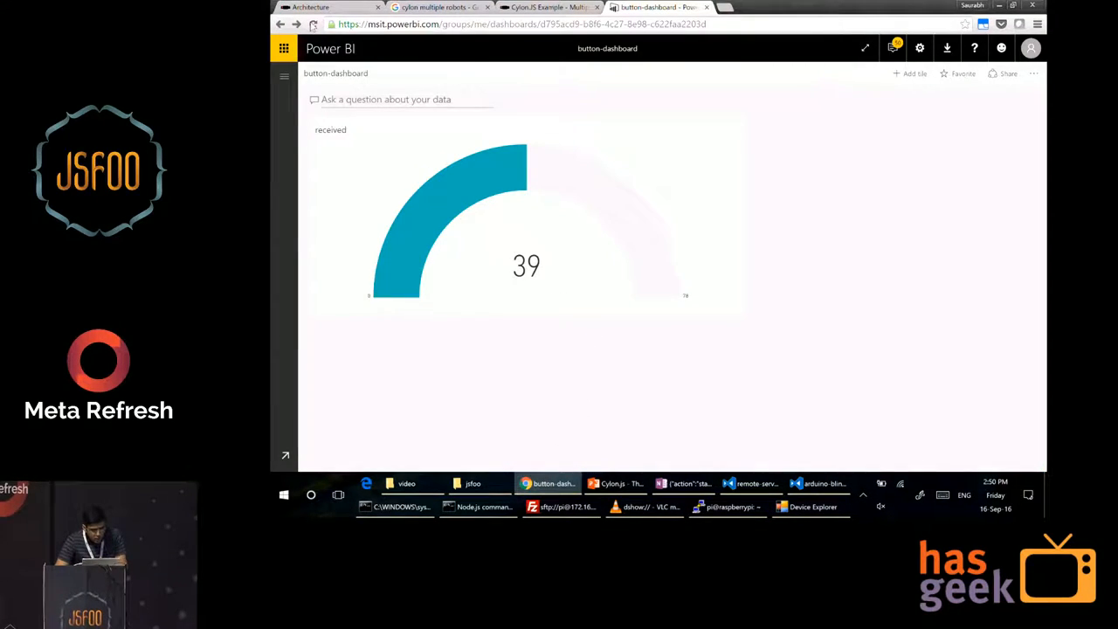
mouse_move(393, 245)
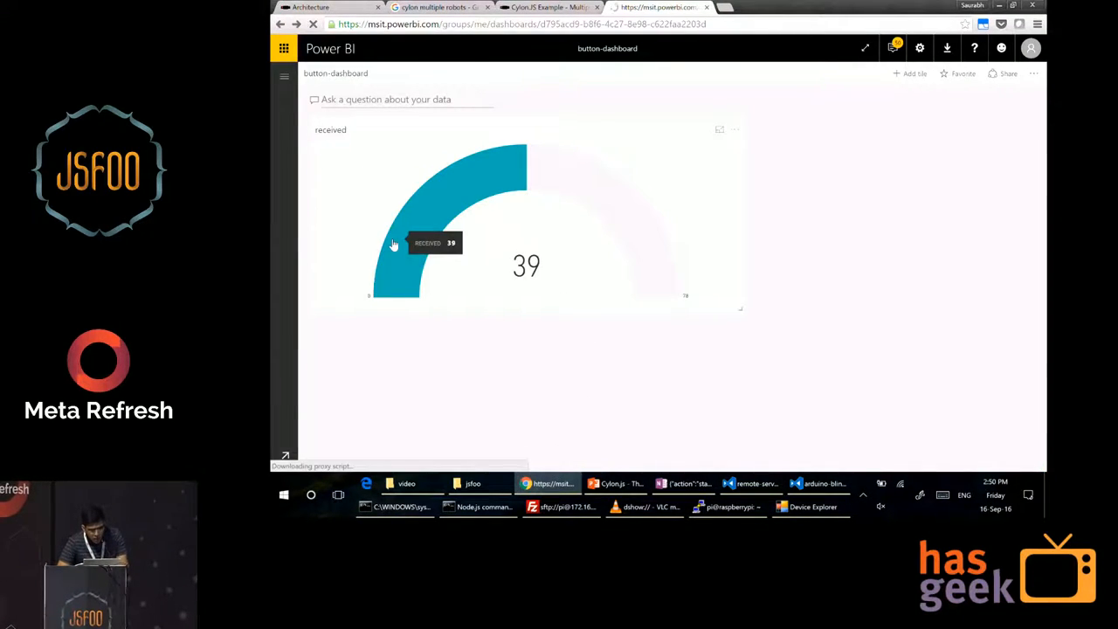
mouse_move(804, 154)
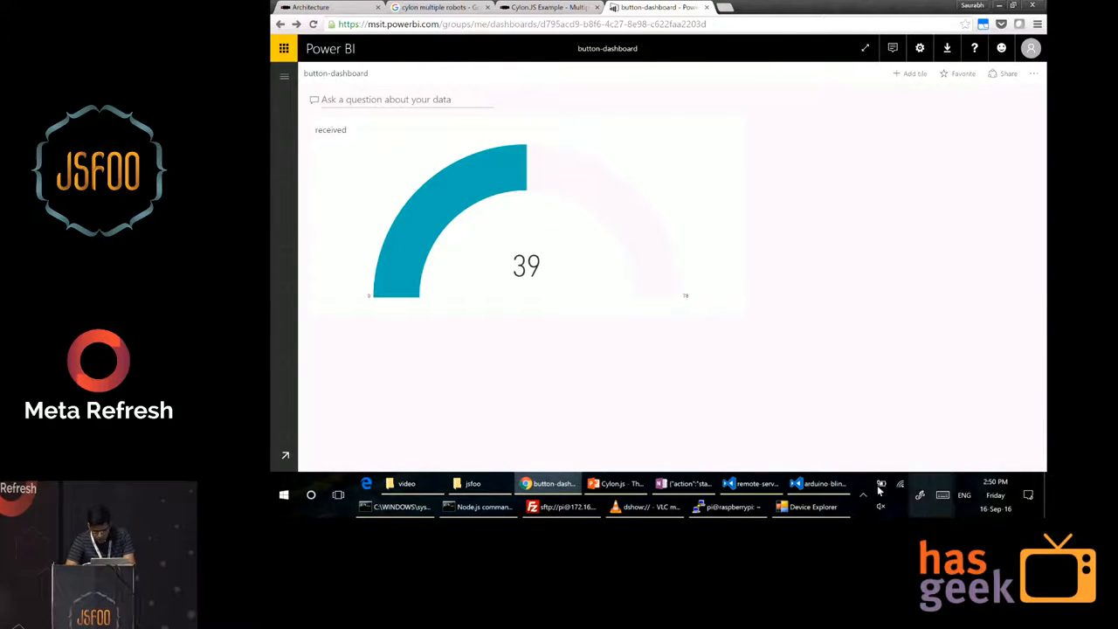
Bring Device Explorer back in front of the Power BI button-dashboard reading 39
left_click(810, 507)
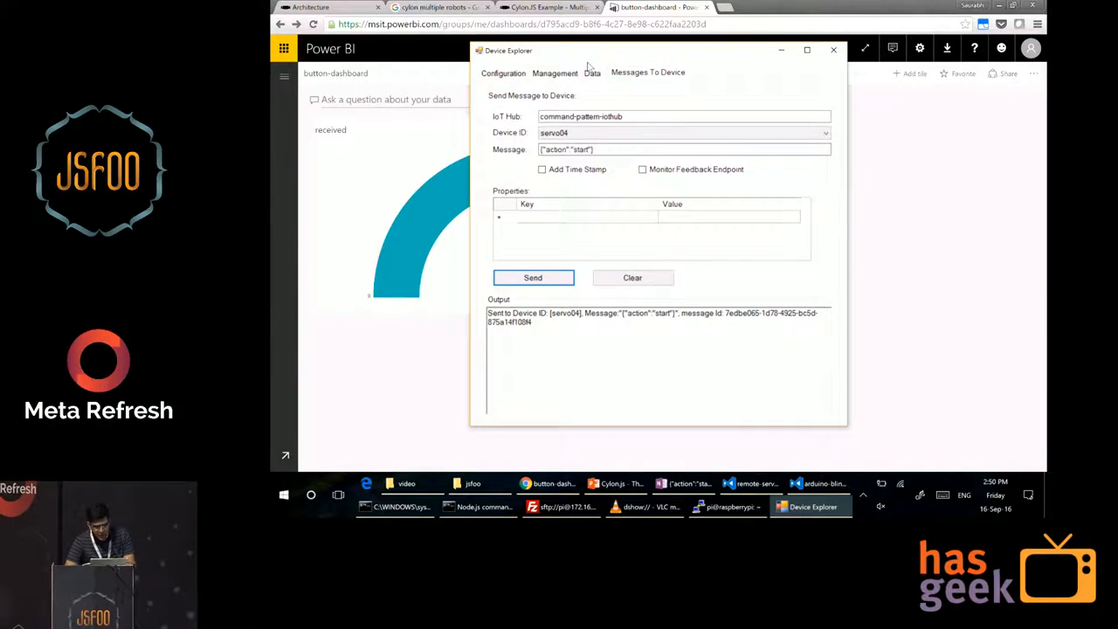
Monitor events from button01 on the Data tab, then watch the dashboard gauge rise to 41
left_click(590, 74)
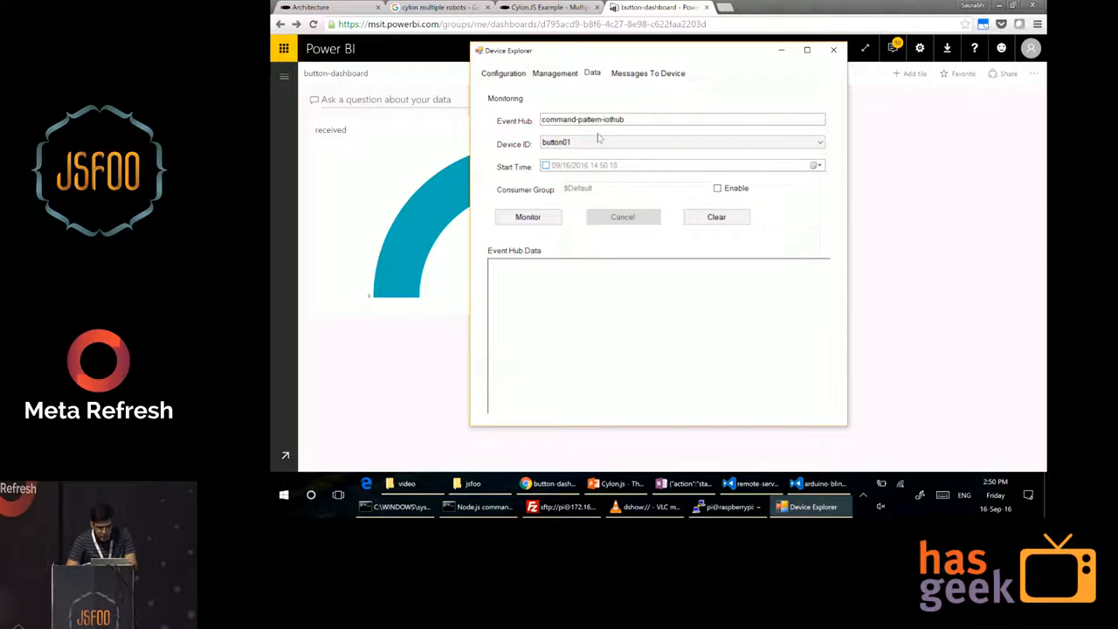
left_click(528, 217)
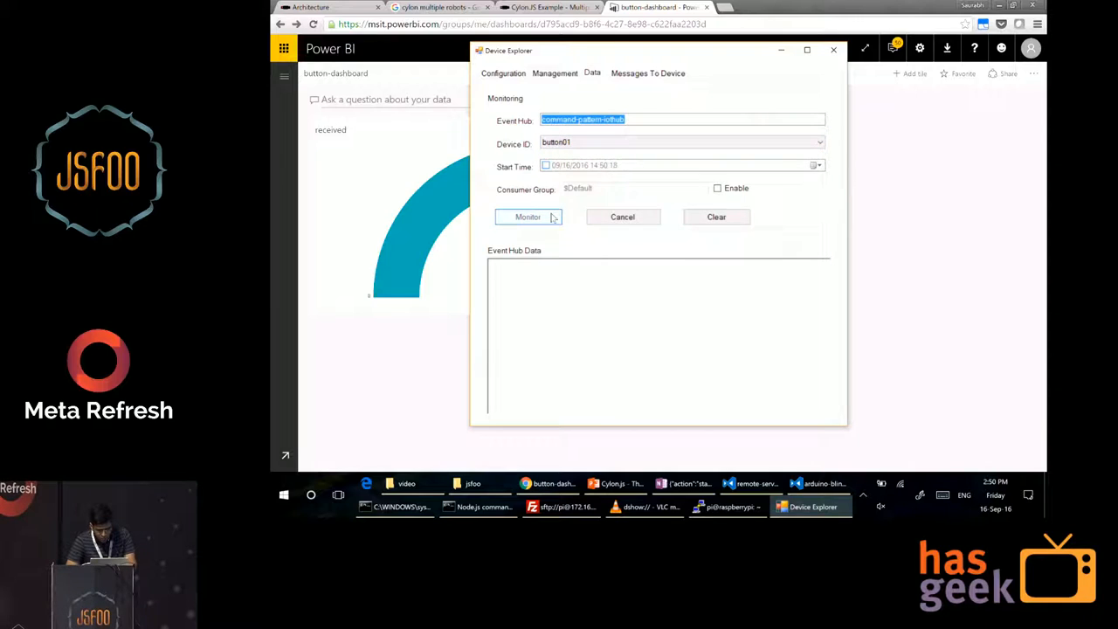
left_click(726, 507)
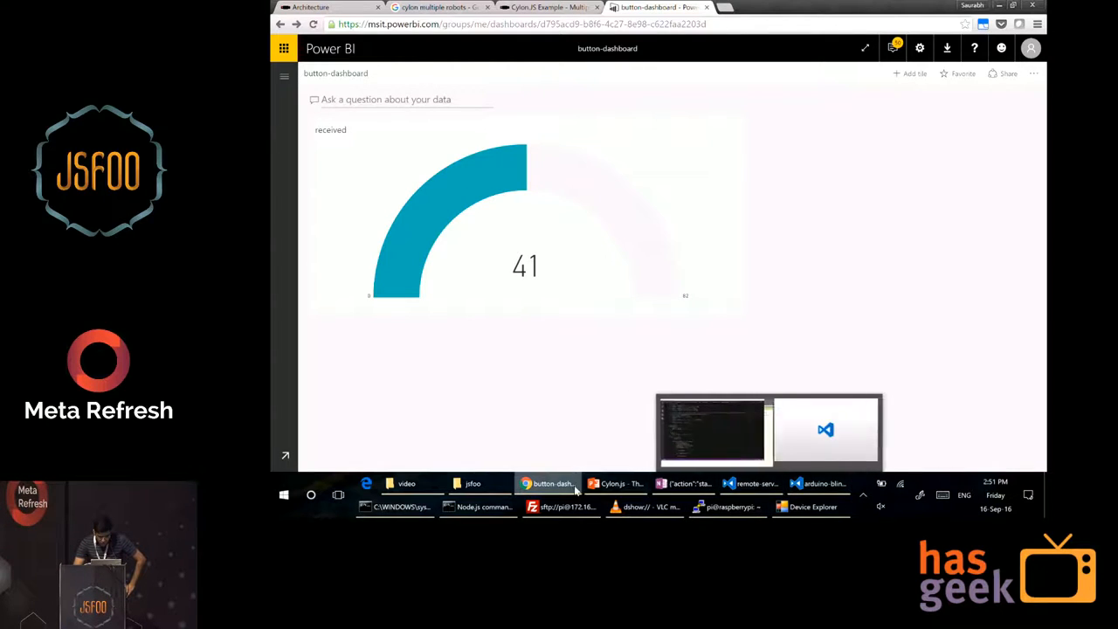
Return to PowerPoint and show the closing Thank you slide 20
left_click(615, 482)
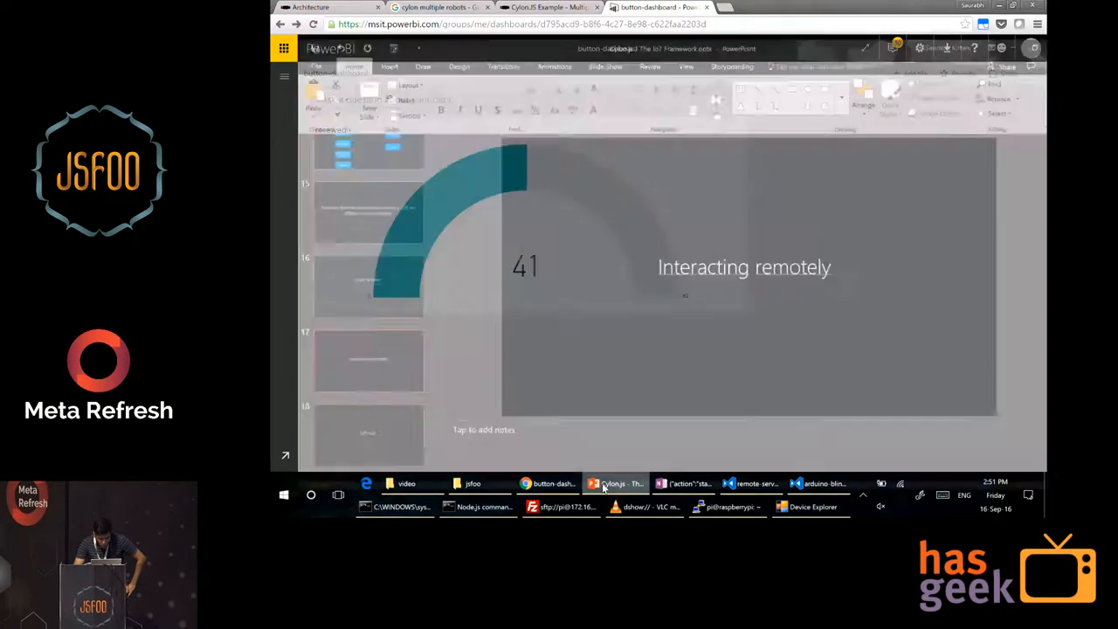
left_click(615, 482)
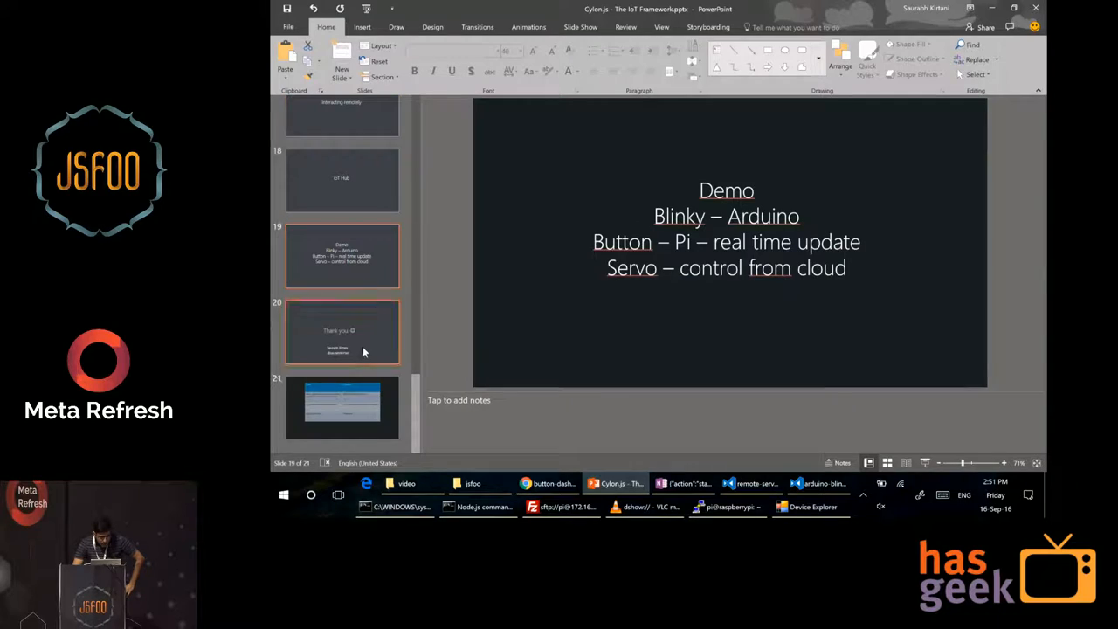
left_click(342, 331)
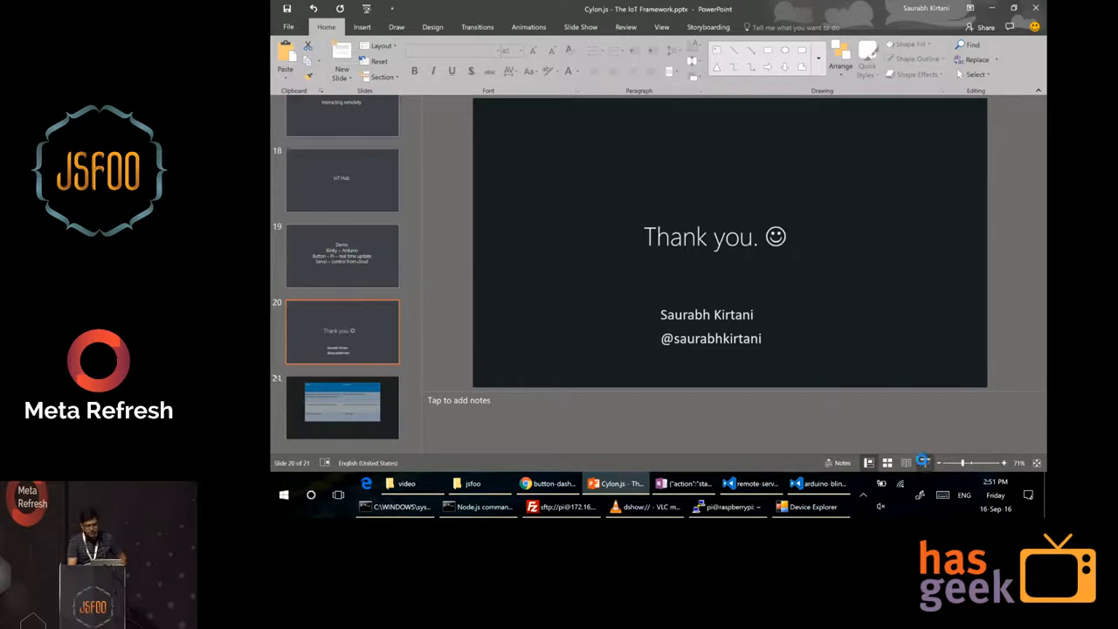